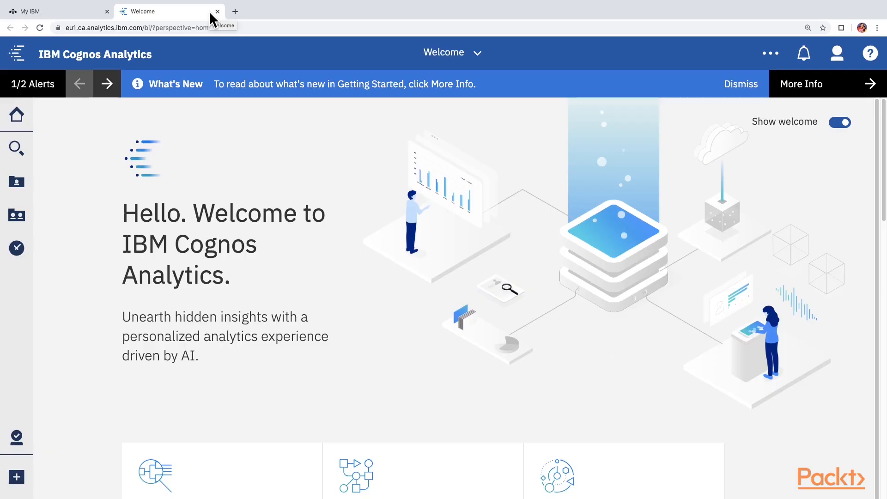
{"action": "mouse_move", "coordinate": [175, 131]}
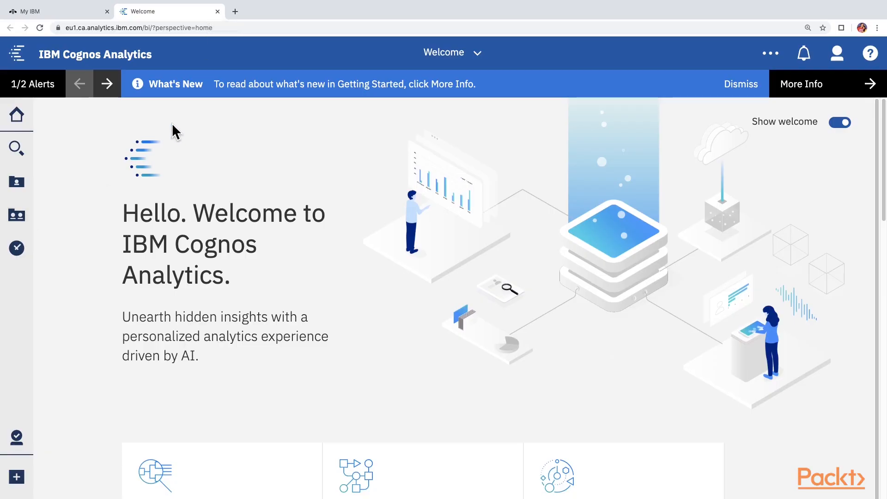
{"action": "mouse_move", "coordinate": [267, 99]}
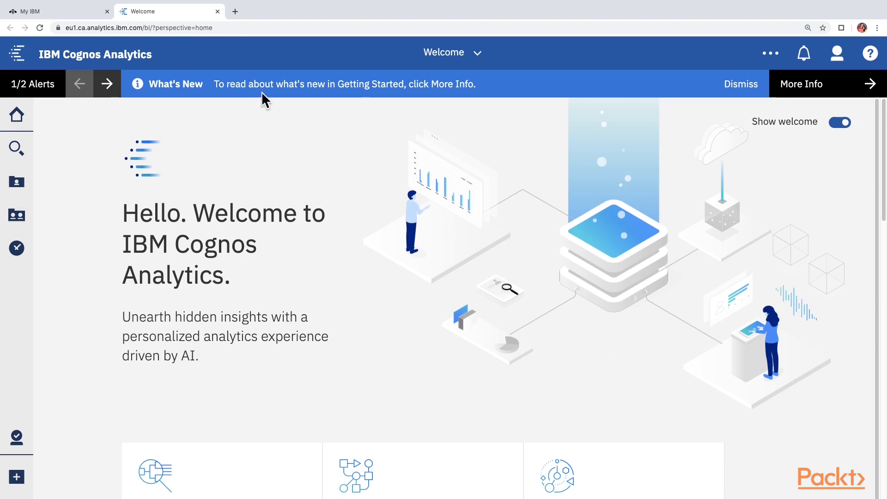
{"action": "mouse_move", "coordinate": [170, 171]}
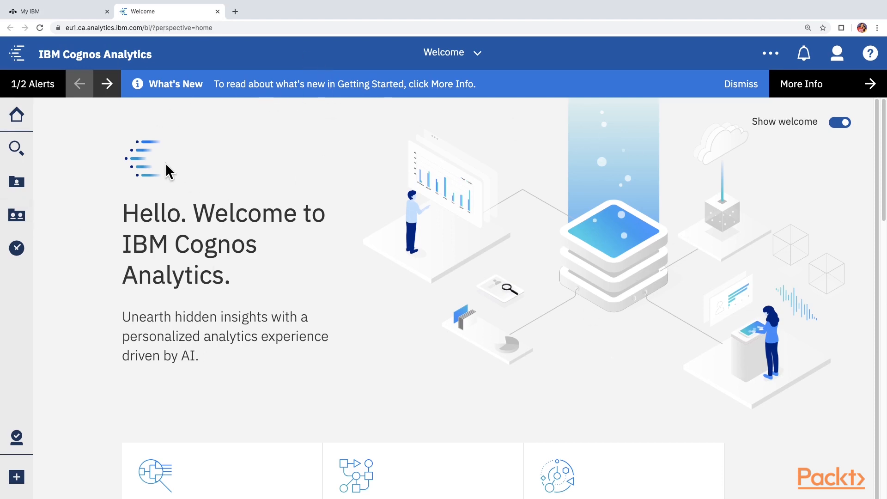
{"action": "mouse_move", "coordinate": [161, 14]}
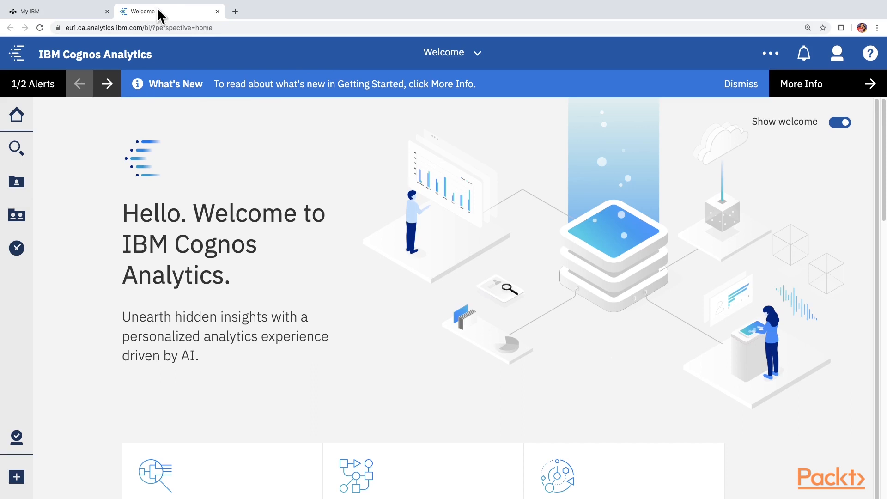
{"action": "mouse_move", "coordinate": [163, 17]}
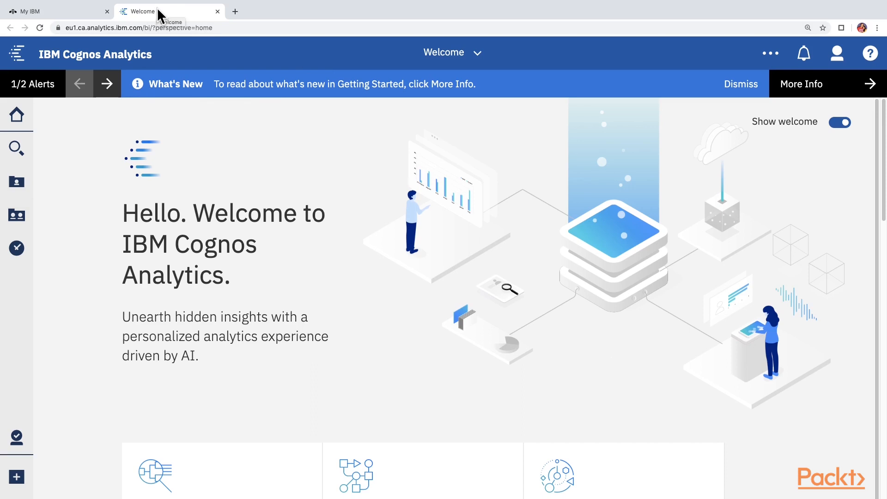
{"action": "mouse_move", "coordinate": [216, 191]}
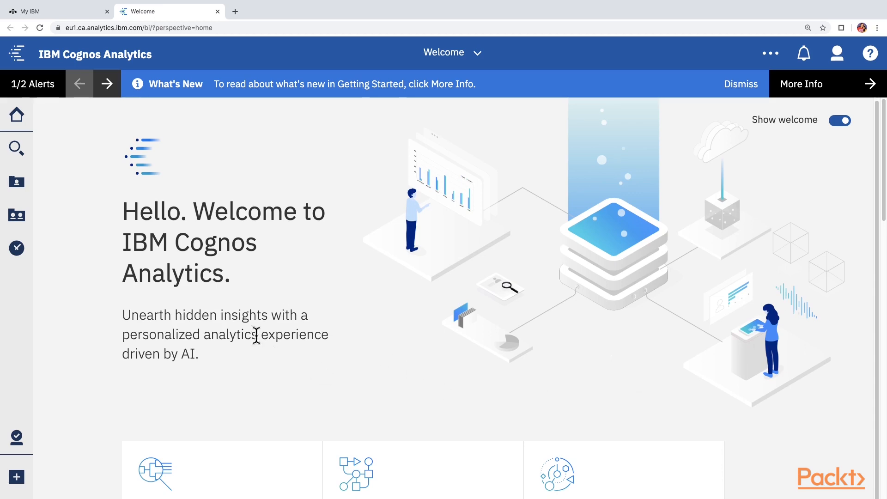
{"action": "mouse_move", "coordinate": [212, 360]}
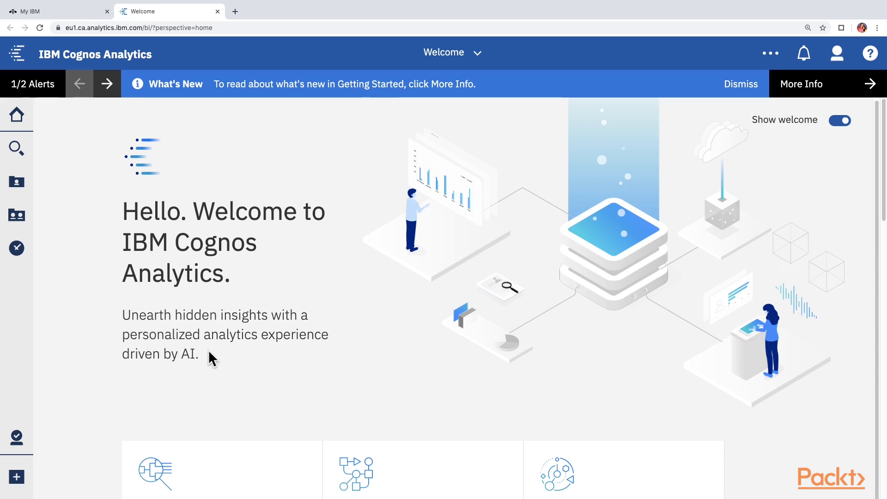
Step: Turn off Show welcome and list Recent items with name, type and modified columns
{"action": "scroll", "scroll_direction": "down", "scroll_amount": 3}
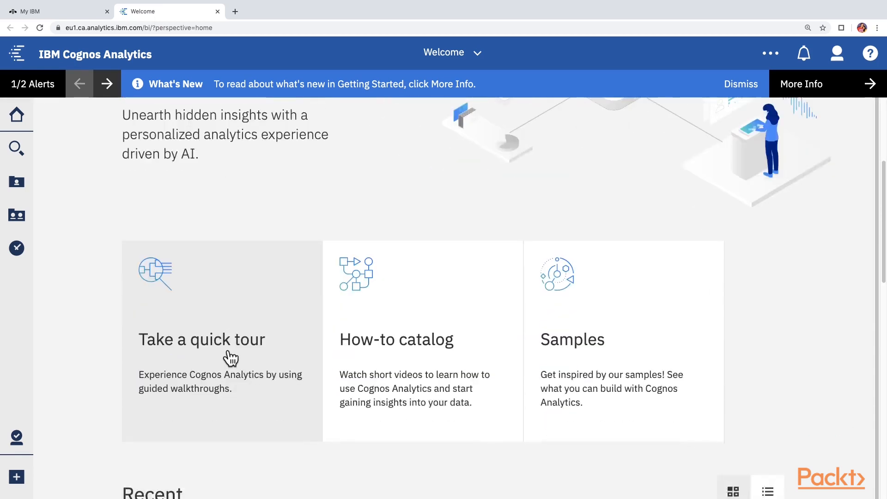
{"action": "scroll", "scroll_direction": "down", "scroll_amount": 3}
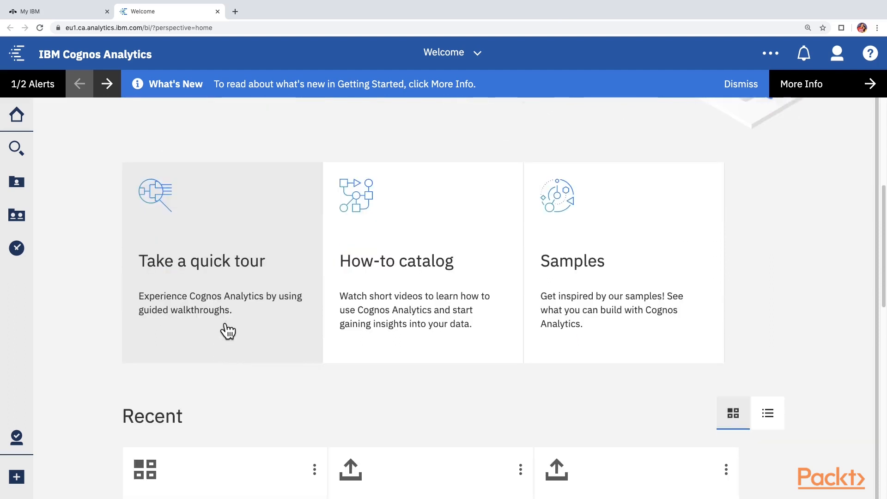
{"action": "mouse_move", "coordinate": [430, 330]}
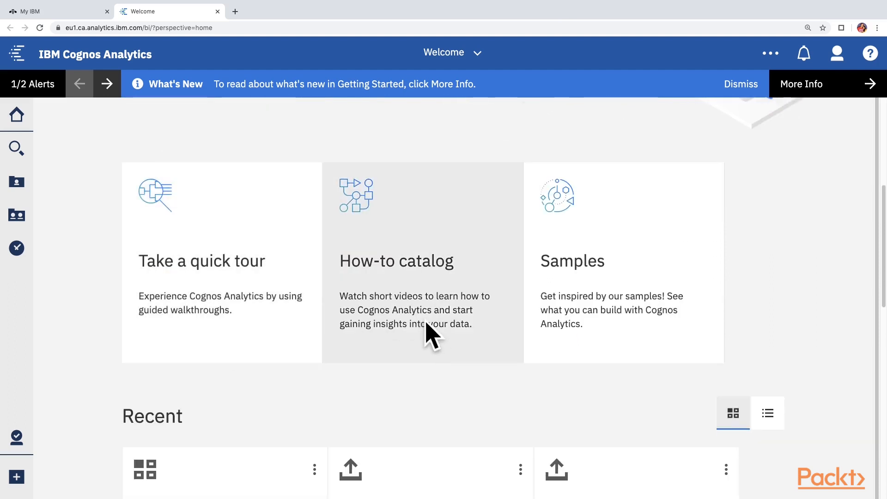
{"action": "mouse_move", "coordinate": [426, 329]}
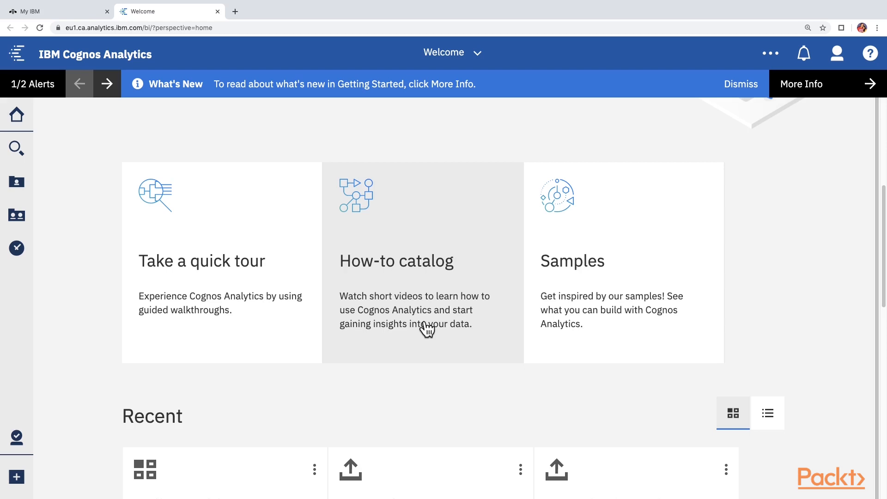
{"action": "mouse_move", "coordinate": [626, 342]}
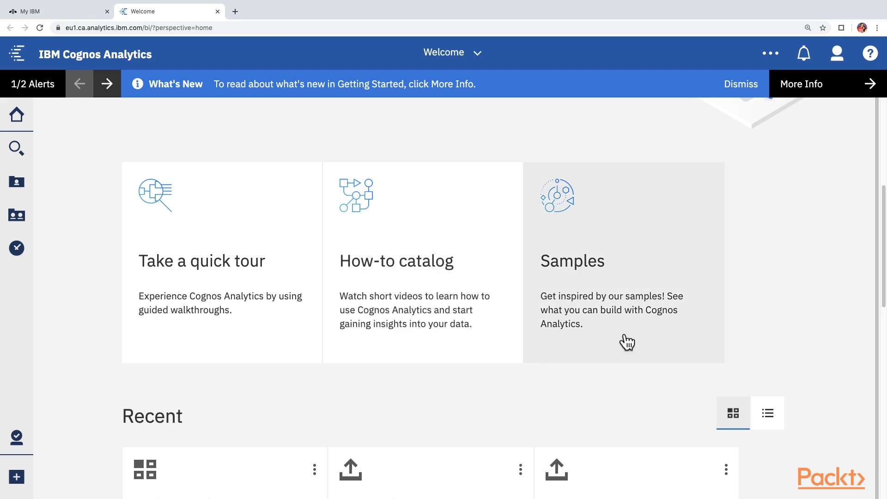
{"action": "scroll", "scroll_direction": "down", "scroll_amount": 3}
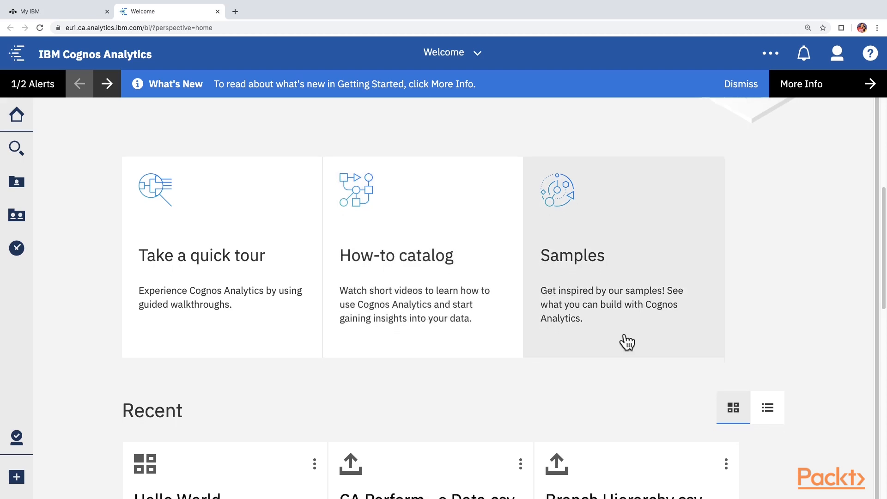
{"action": "scroll", "scroll_direction": "down", "scroll_amount": 3}
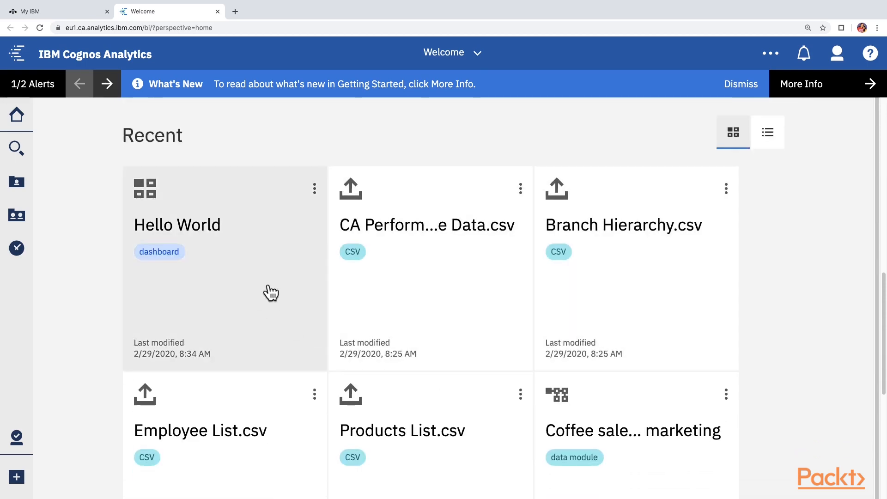
{"action": "mouse_move", "coordinate": [843, 338]}
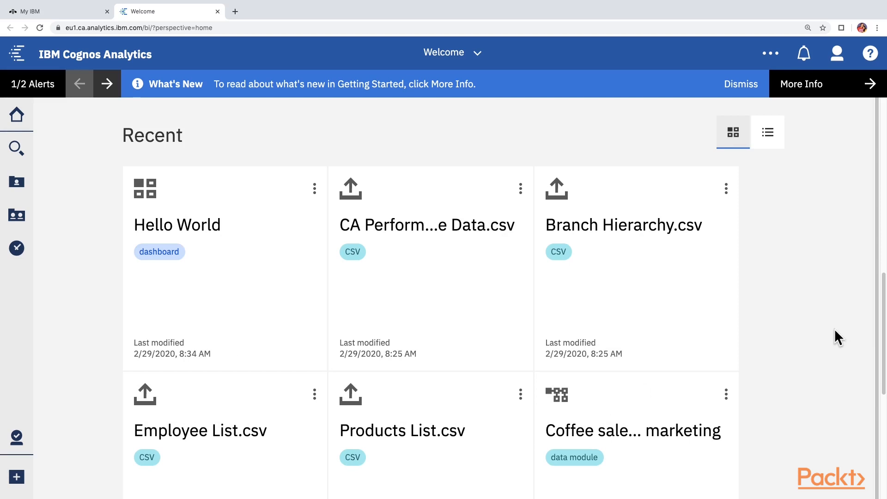
{"action": "scroll", "scroll_direction": "up", "scroll_amount": 3}
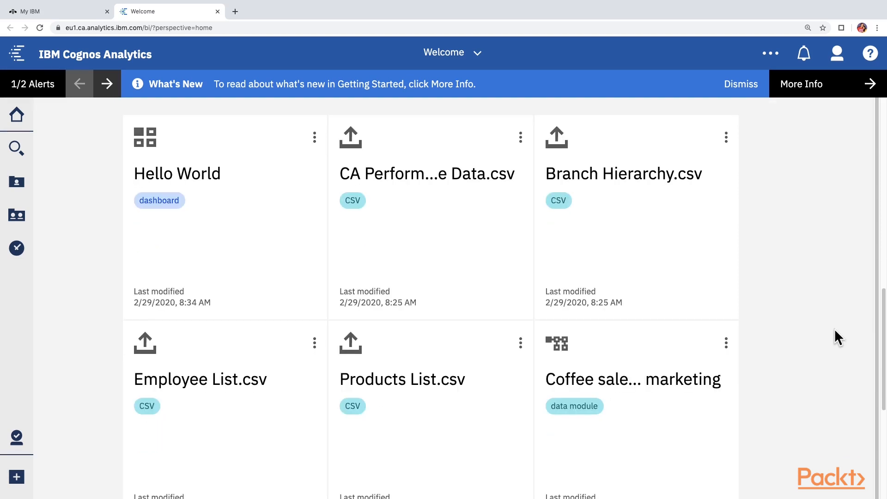
{"action": "scroll", "scroll_direction": "down", "scroll_amount": 3}
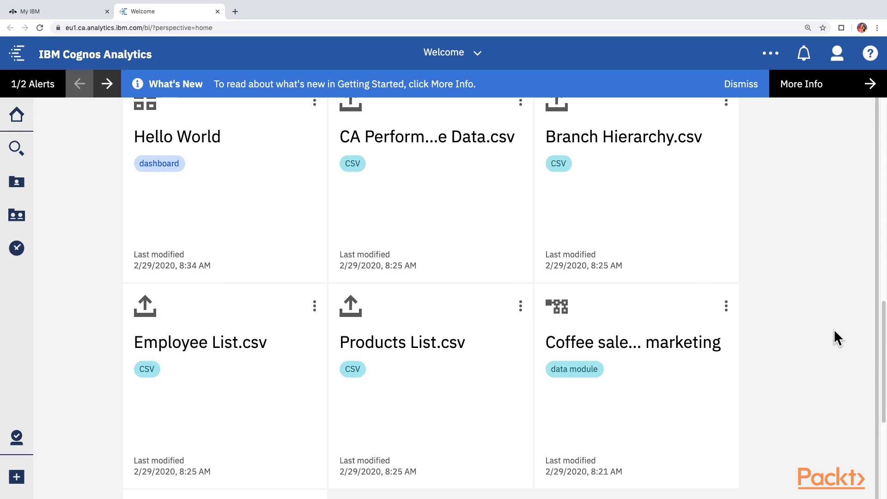
{"action": "scroll", "scroll_direction": "up", "scroll_amount": 3}
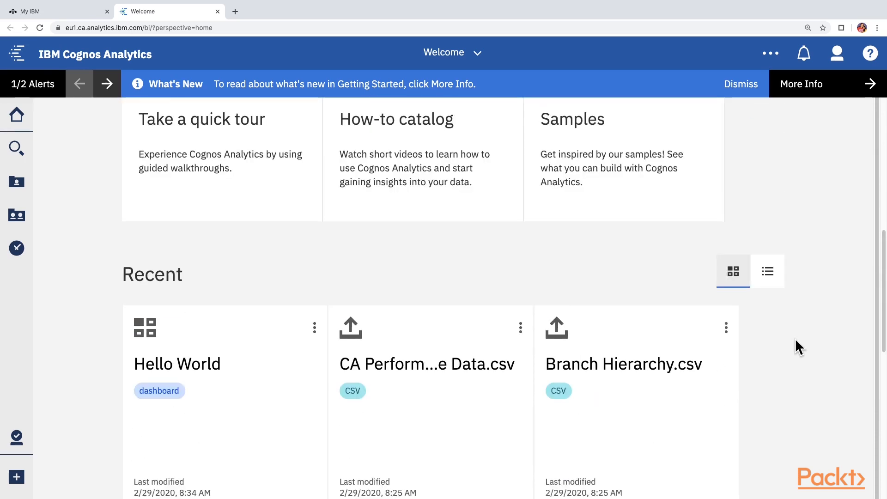
{"action": "mouse_move", "coordinate": [330, 270]}
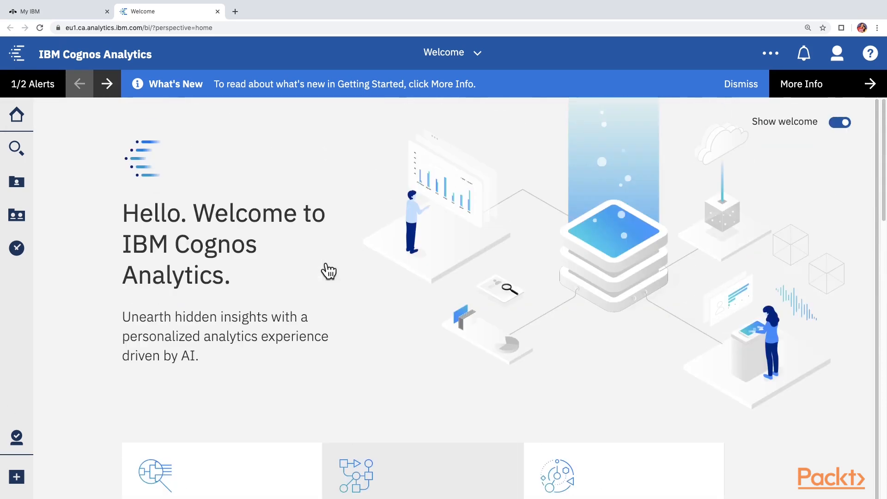
{"action": "mouse_move", "coordinate": [431, 211]}
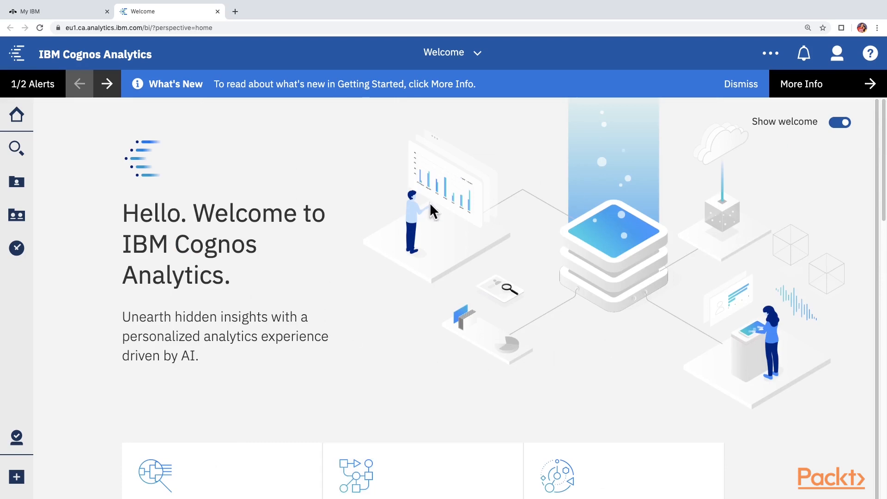
{"action": "mouse_move", "coordinate": [798, 289]}
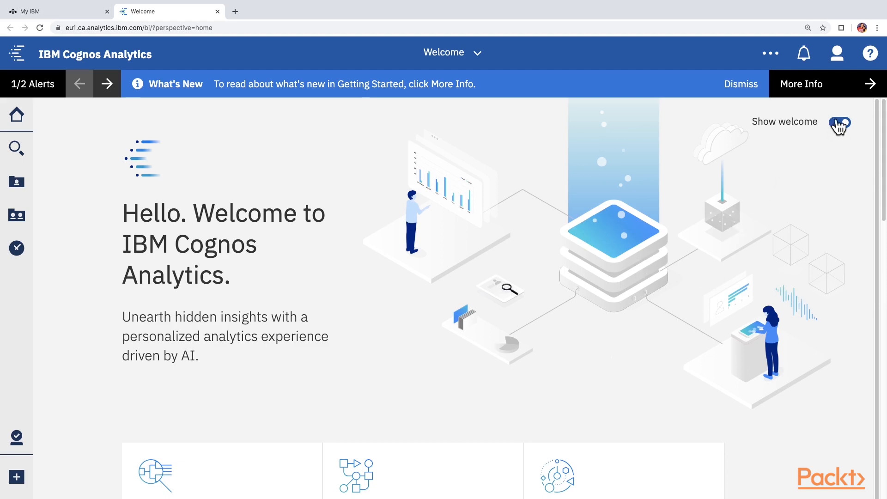
{"action": "left_click", "coordinate": [839, 122]}
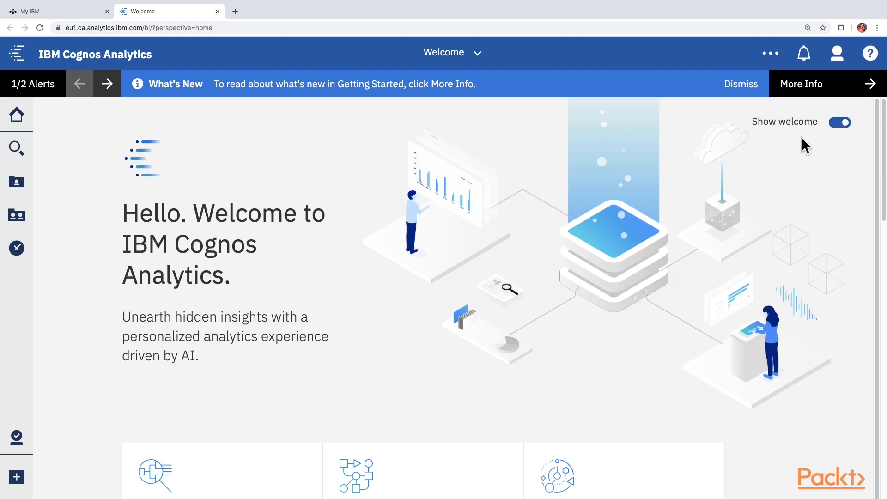
{"action": "left_click", "coordinate": [840, 122]}
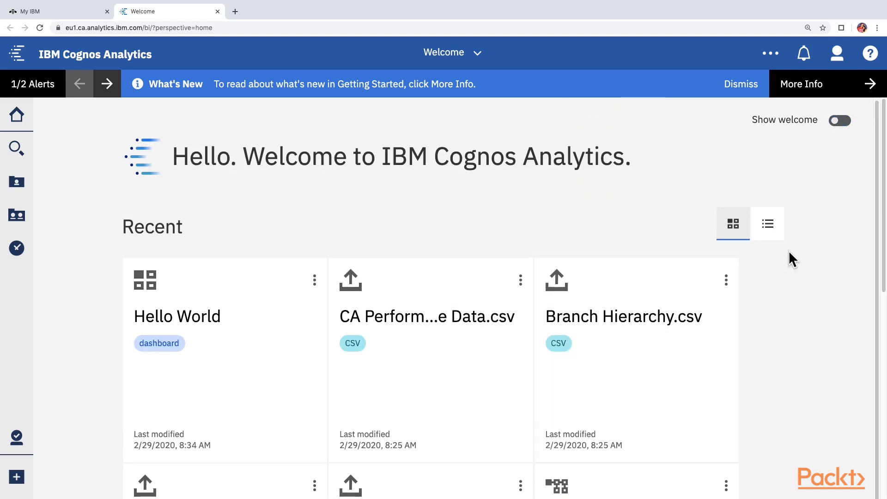
{"action": "left_click", "coordinate": [768, 223]}
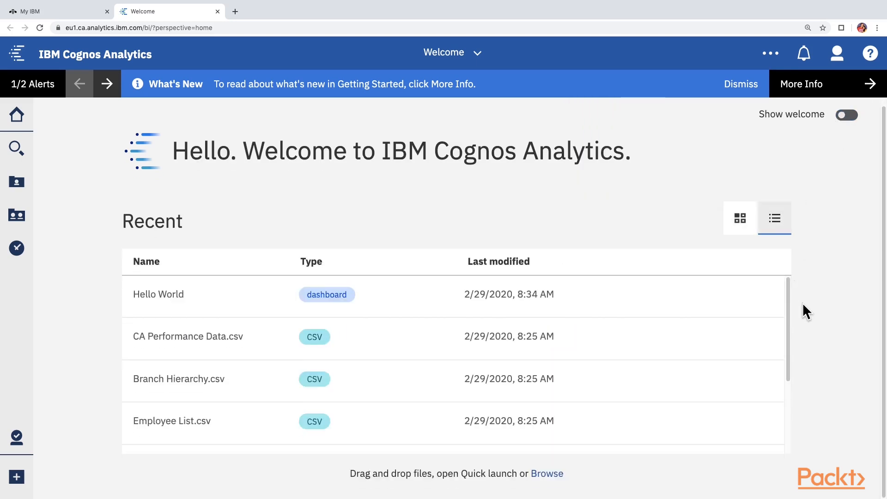
{"action": "mouse_move", "coordinate": [781, 322]}
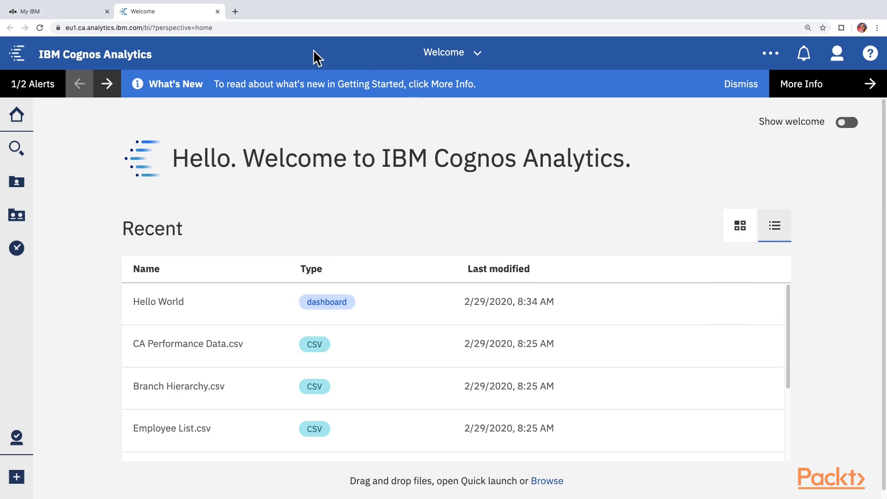
{"action": "mouse_move", "coordinate": [335, 55]}
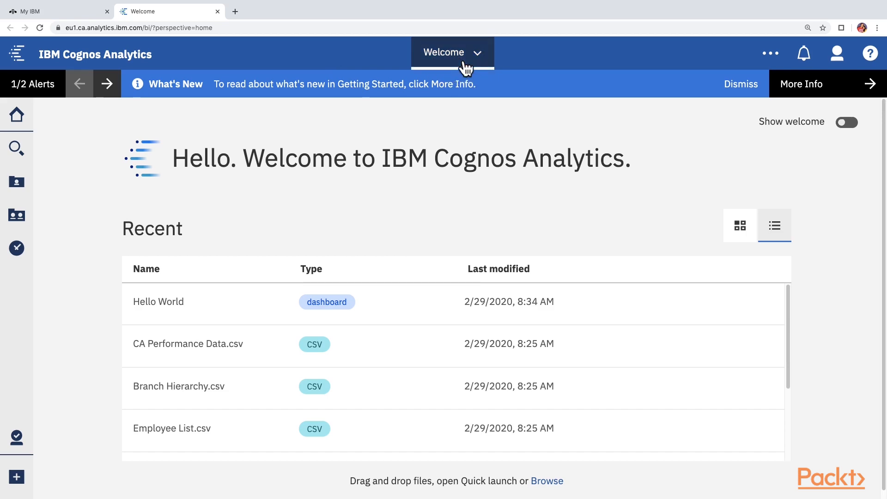
Step: Expand the Welcome dropdown to list open views, showing only the home page
{"action": "left_click", "coordinate": [452, 52]}
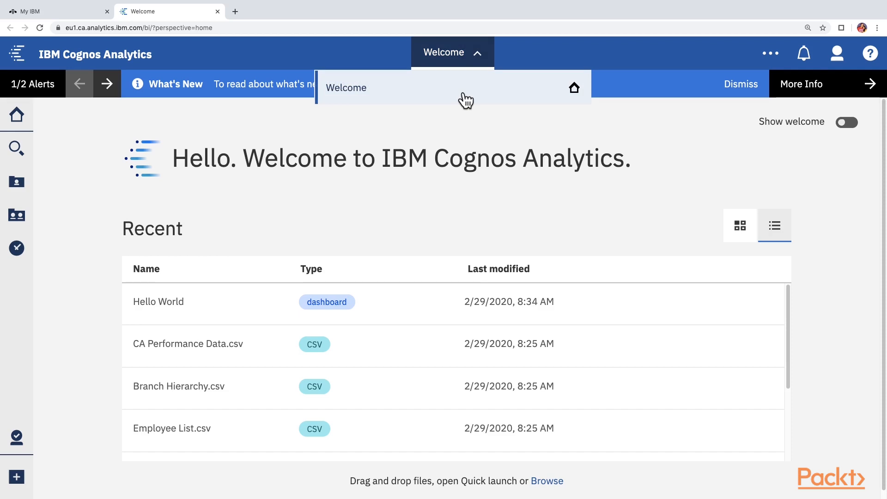
{"action": "mouse_move", "coordinate": [409, 92]}
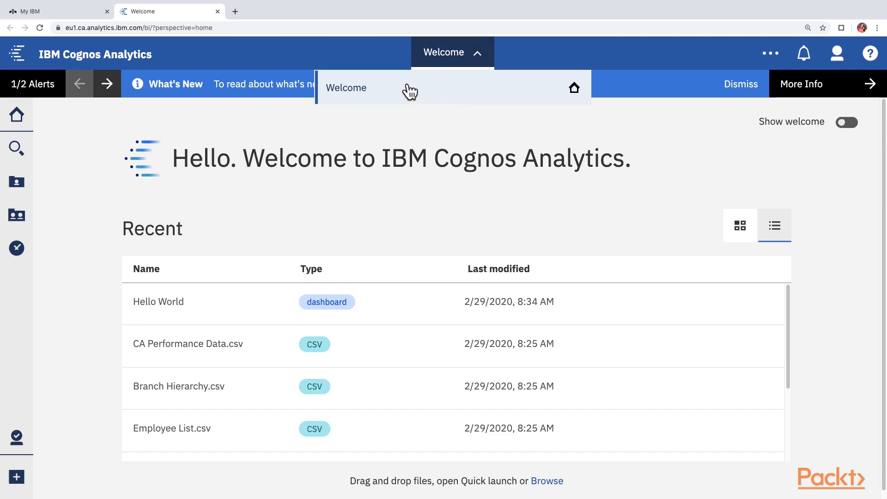
{"action": "mouse_move", "coordinate": [400, 91]}
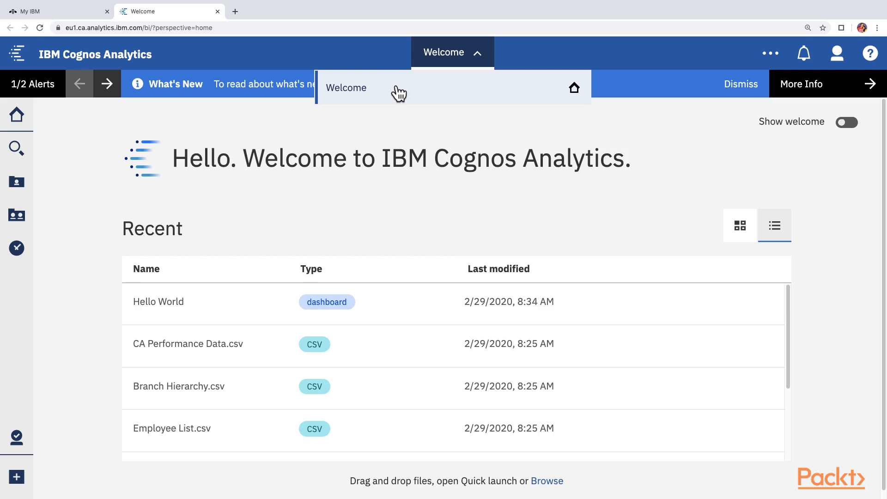
{"action": "mouse_move", "coordinate": [543, 99]}
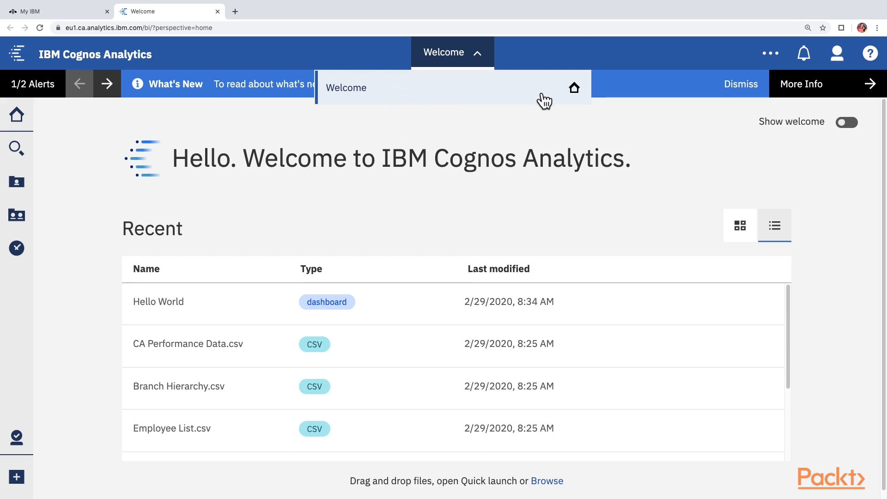
{"action": "mouse_move", "coordinate": [431, 93]}
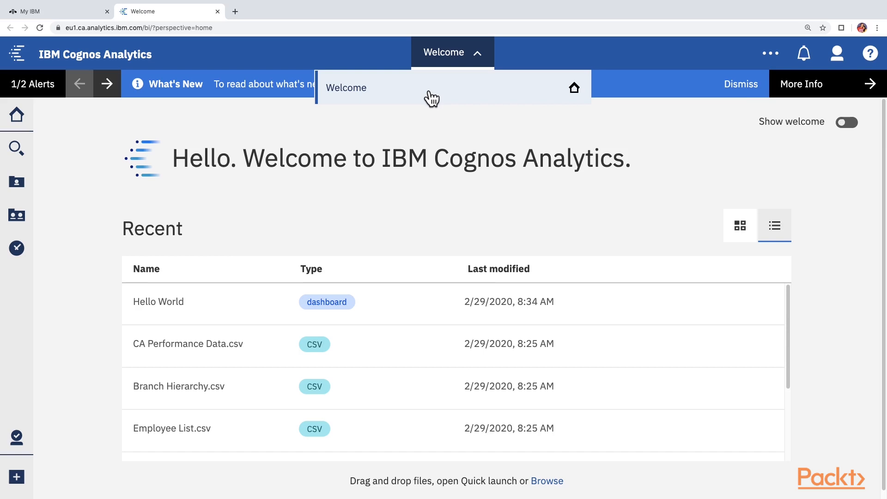
{"action": "mouse_move", "coordinate": [318, 138]}
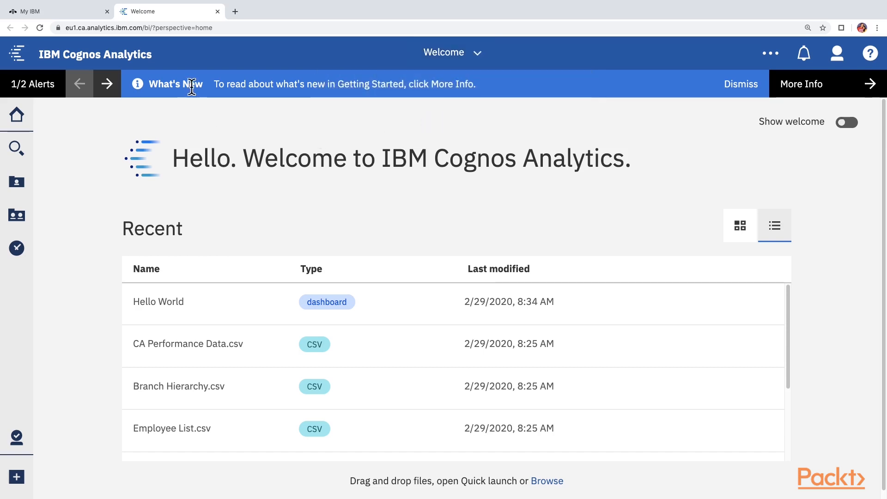
{"action": "mouse_move", "coordinate": [249, 101]}
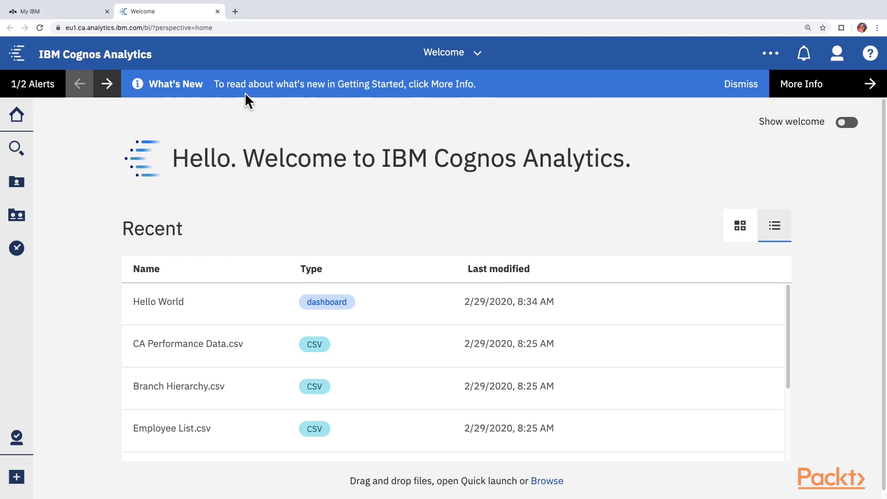
{"action": "mouse_move", "coordinate": [214, 83]}
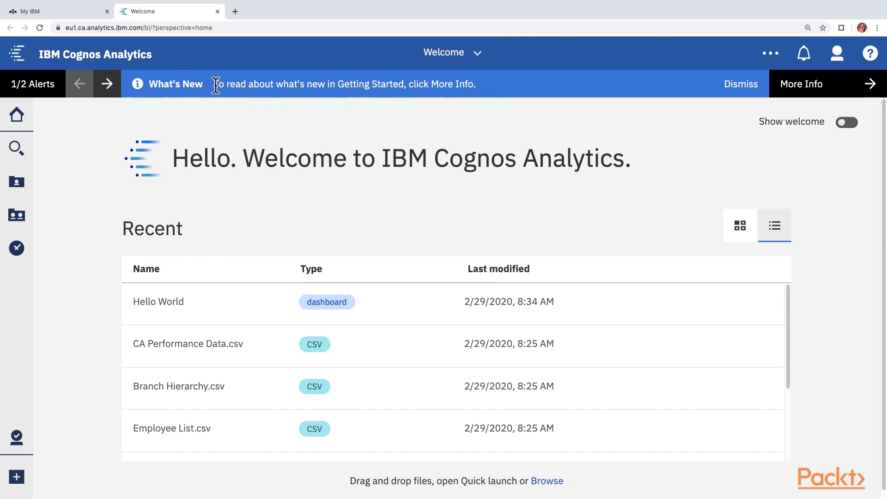
{"action": "mouse_move", "coordinate": [143, 94]}
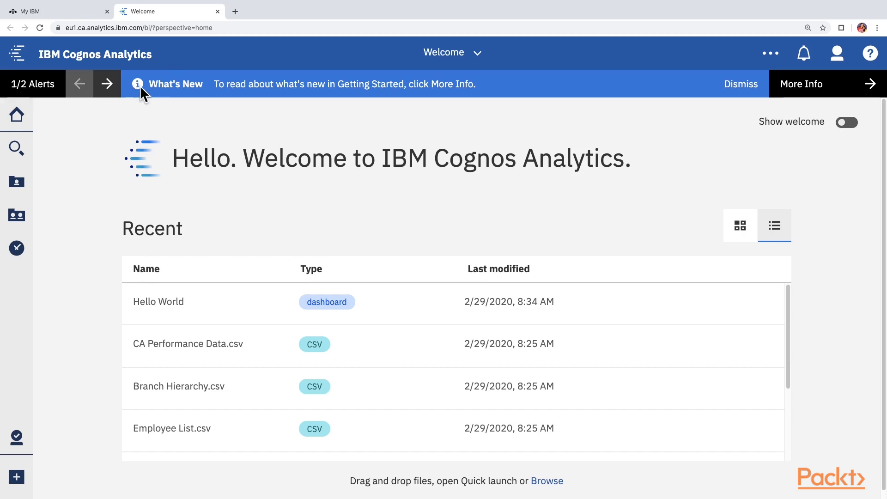
{"action": "mouse_move", "coordinate": [219, 84]}
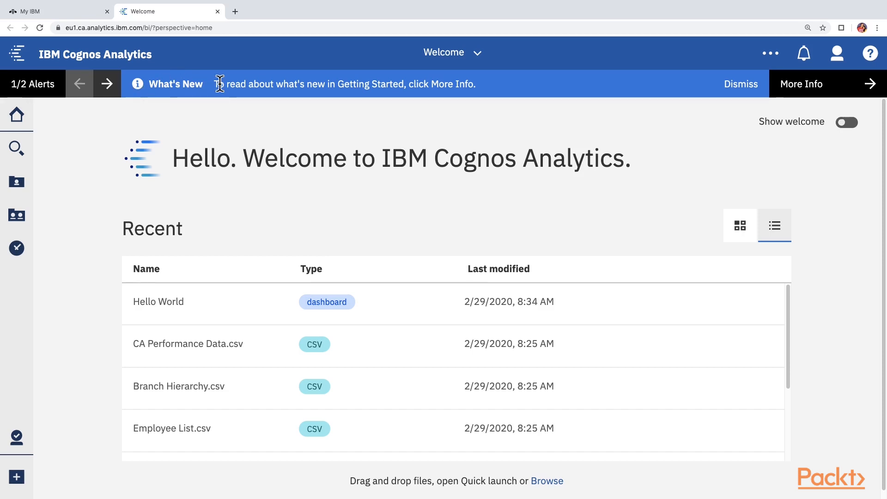
{"action": "mouse_move", "coordinate": [503, 81]}
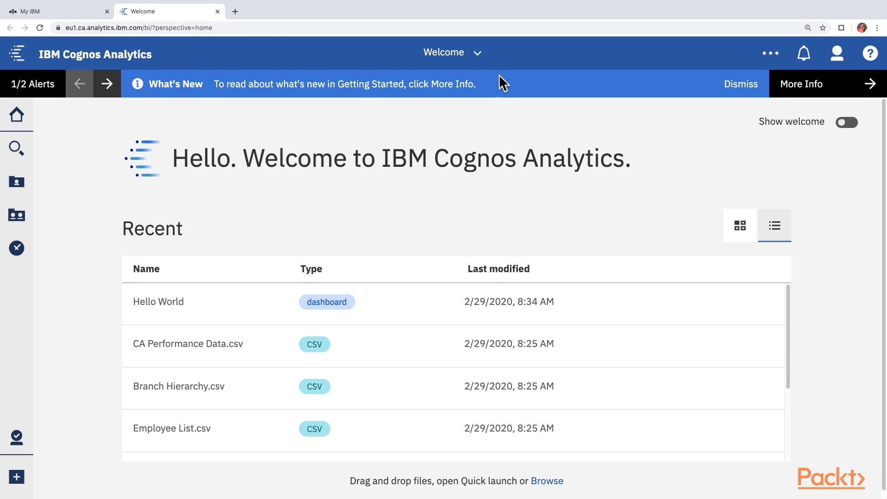
{"action": "mouse_move", "coordinate": [504, 90]}
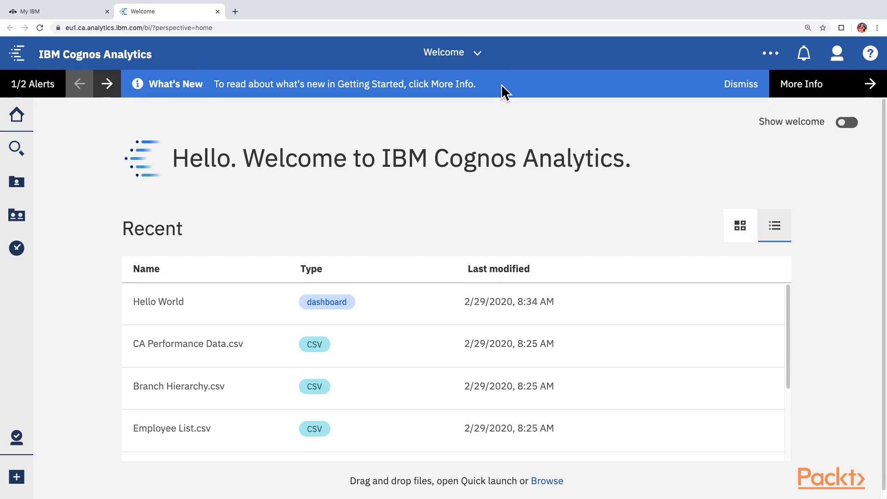
Step: View the second What's New alert, then dismiss both alerts
{"action": "left_click", "coordinate": [107, 84]}
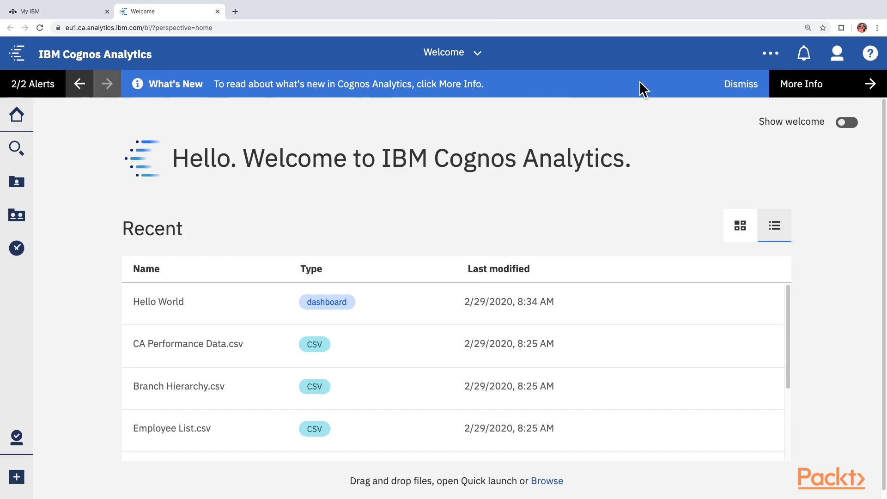
{"action": "left_click", "coordinate": [740, 84]}
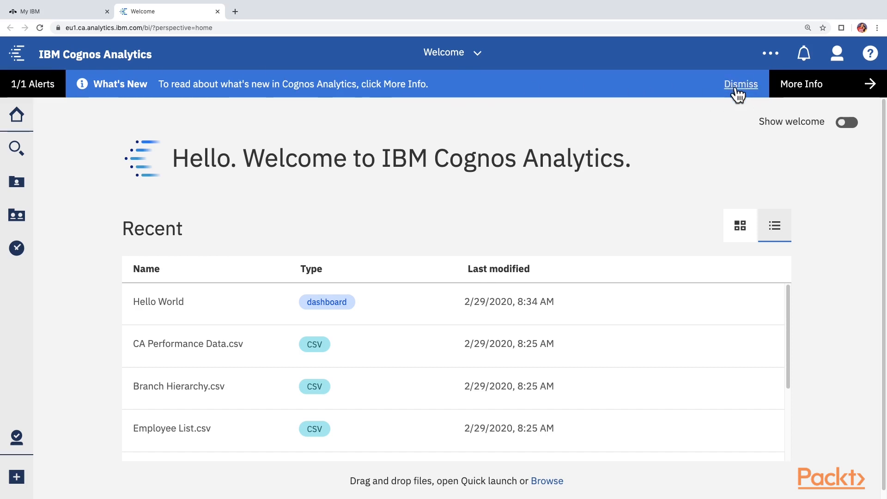
{"action": "left_click", "coordinate": [740, 84]}
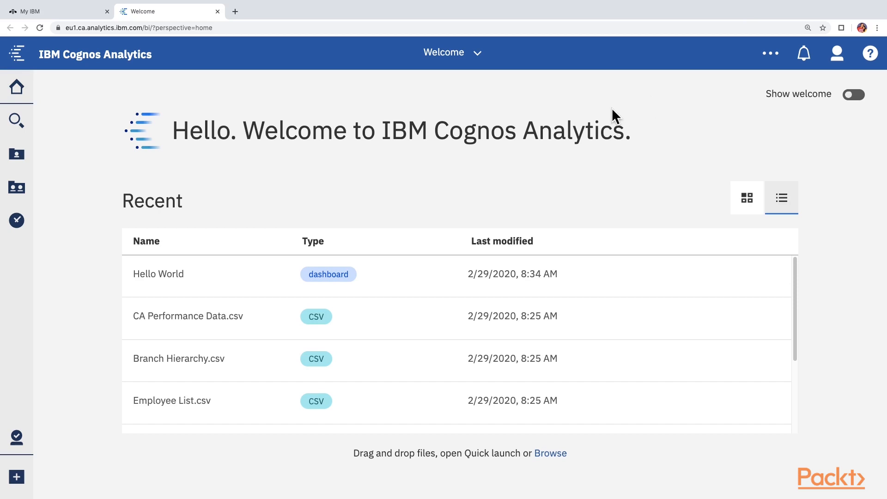
{"action": "mouse_move", "coordinate": [28, 180]}
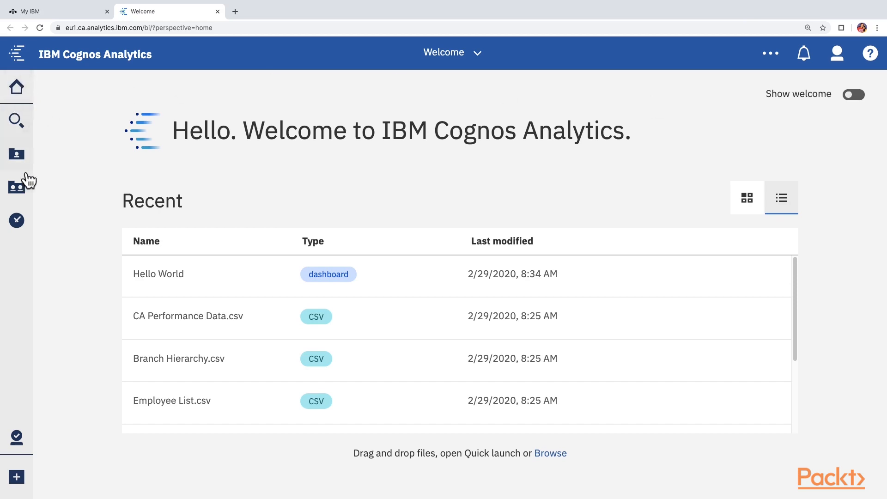
{"action": "mouse_move", "coordinate": [17, 91]}
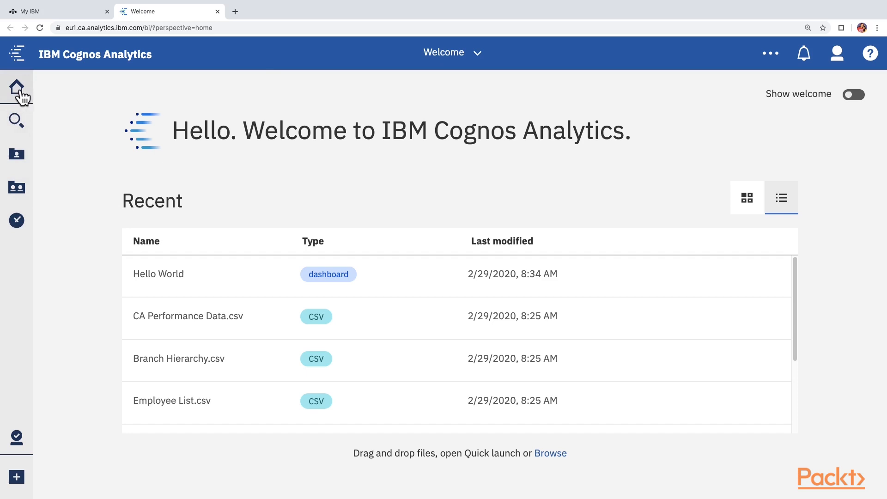
{"action": "mouse_move", "coordinate": [17, 87]}
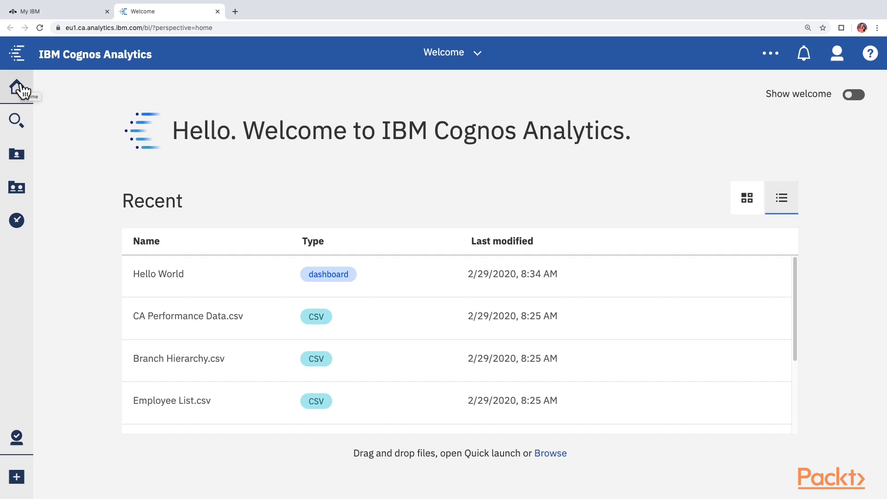
{"action": "mouse_move", "coordinate": [24, 105]}
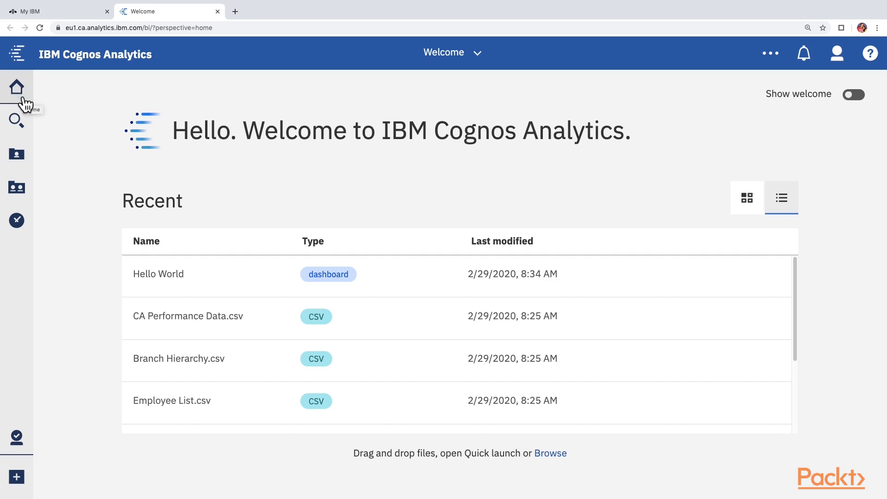
{"action": "mouse_move", "coordinate": [451, 53]}
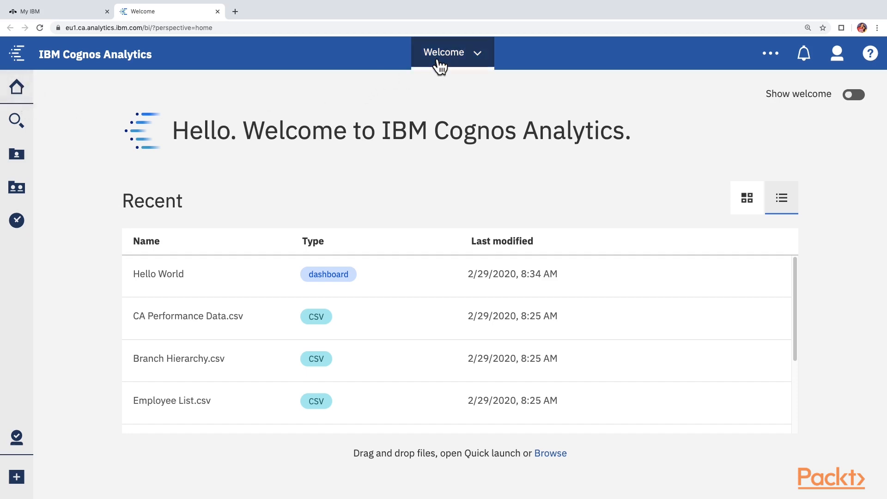
Step: Show the open-views list again from the Welcome dropdown
{"action": "left_click", "coordinate": [452, 52]}
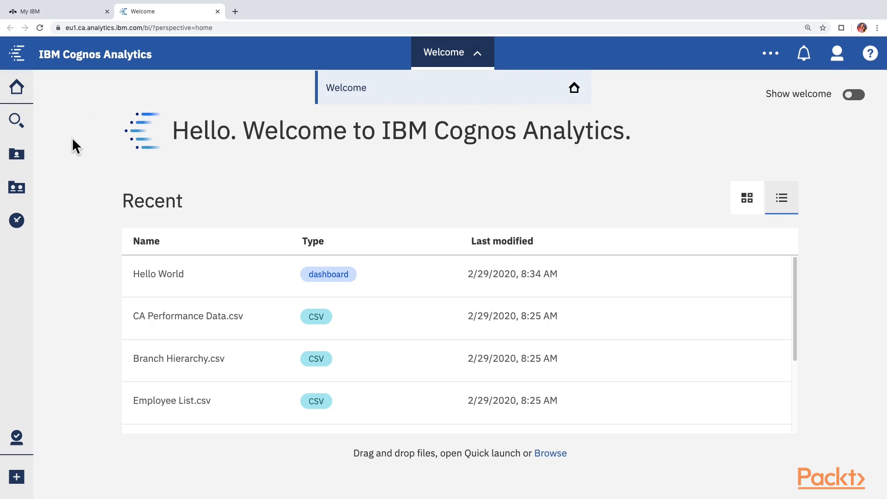
{"action": "mouse_move", "coordinate": [17, 188]}
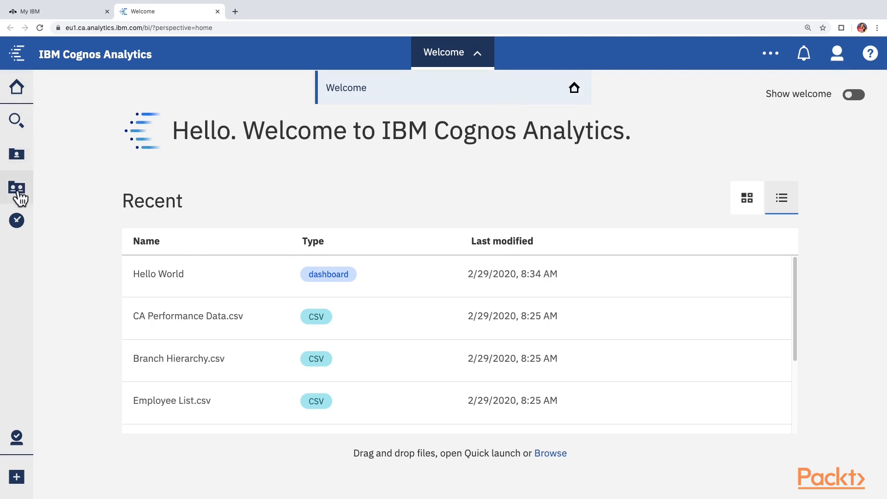
{"action": "mouse_move", "coordinate": [17, 154]}
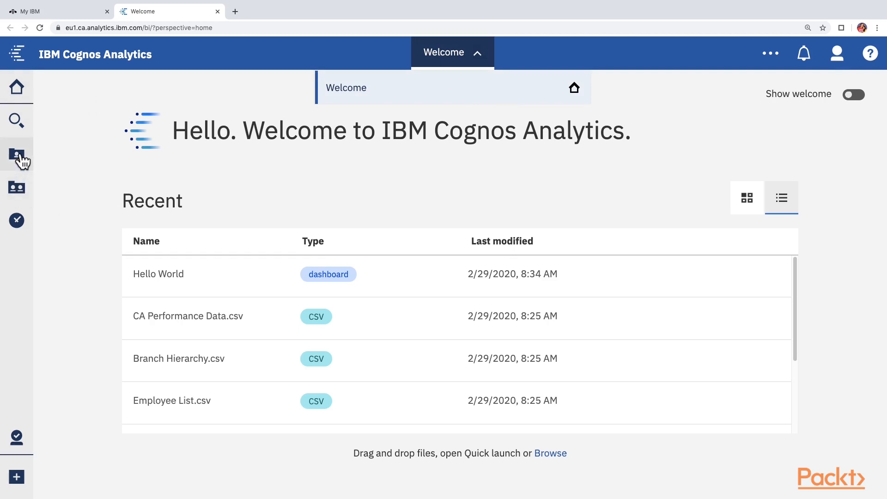
{"action": "mouse_move", "coordinate": [17, 155]}
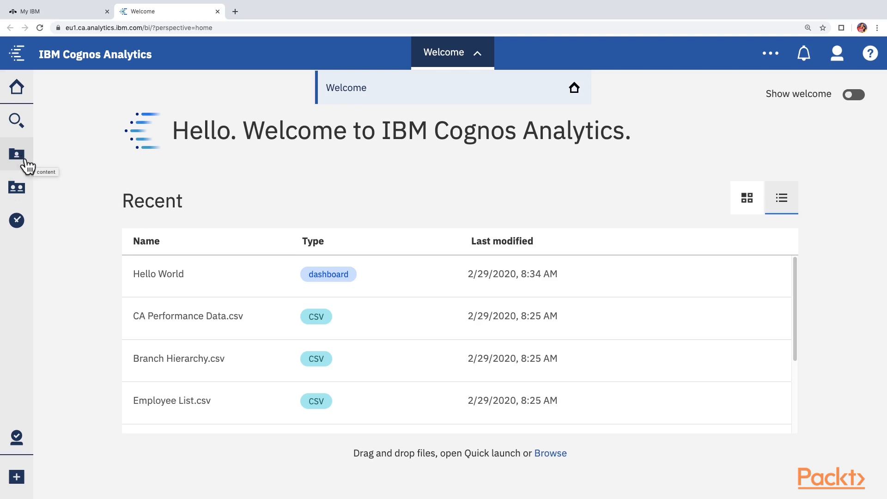
Step: Show My content with the Archive and Section 2 Achievements folders and five CSVs
{"action": "left_click", "coordinate": [17, 154]}
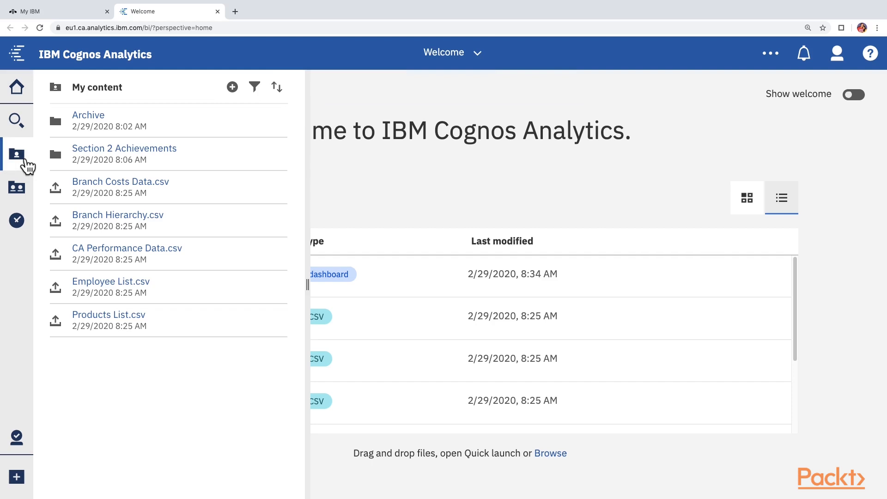
{"action": "mouse_move", "coordinate": [85, 97]}
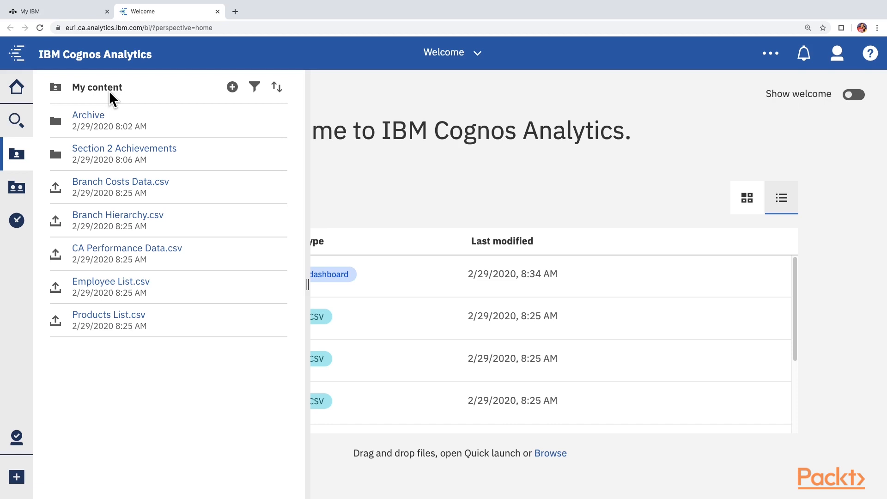
{"action": "mouse_move", "coordinate": [124, 154]}
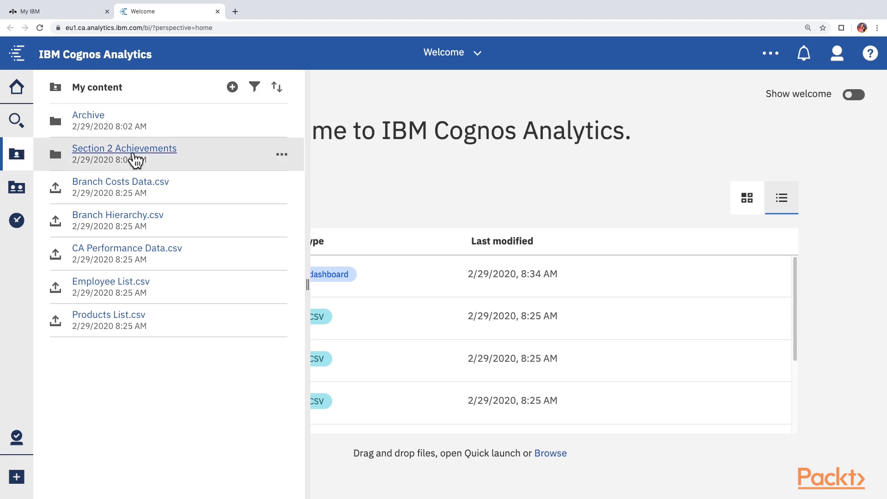
{"action": "mouse_move", "coordinate": [151, 98]}
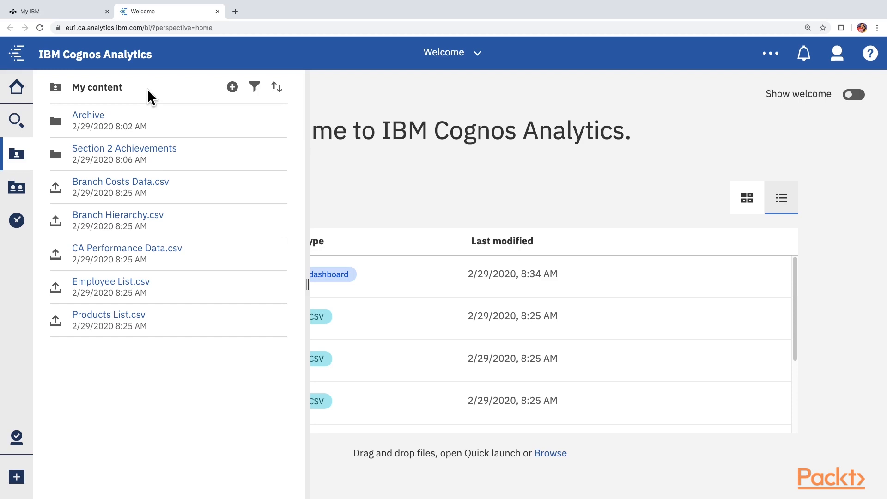
{"action": "mouse_move", "coordinate": [142, 96]}
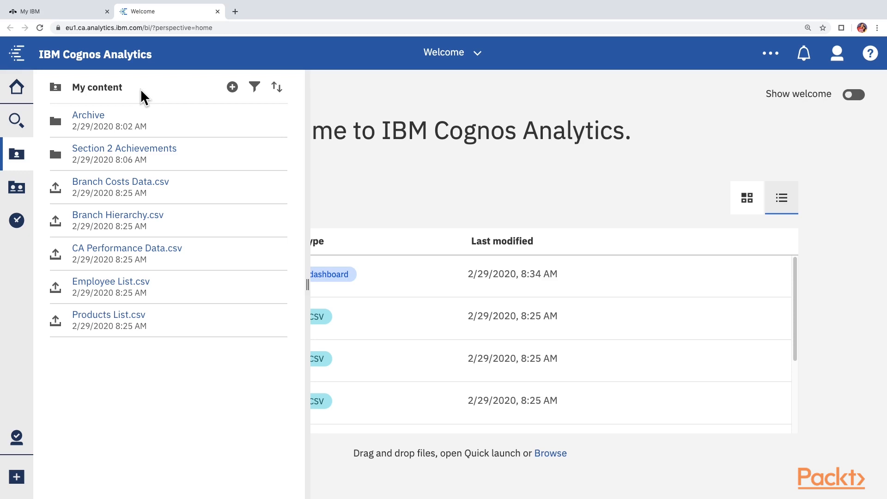
{"action": "mouse_move", "coordinate": [139, 97]}
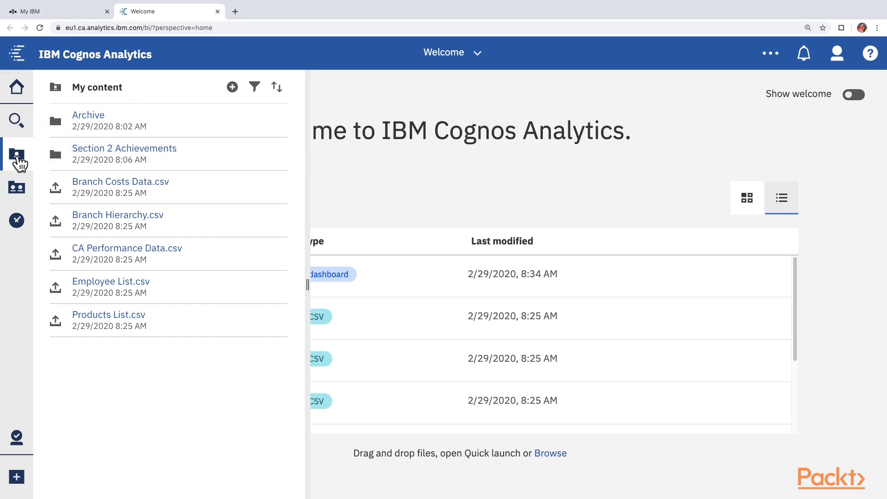
{"action": "left_click", "coordinate": [17, 157]}
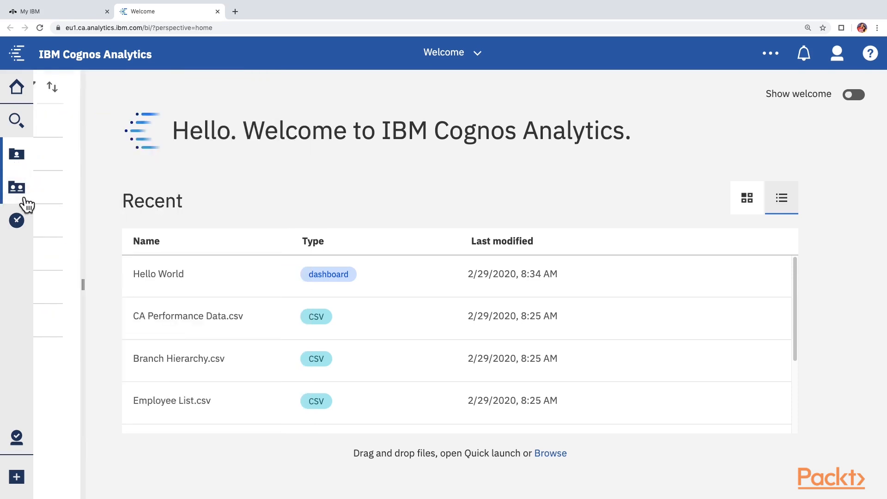
{"action": "left_click", "coordinate": [17, 187]}
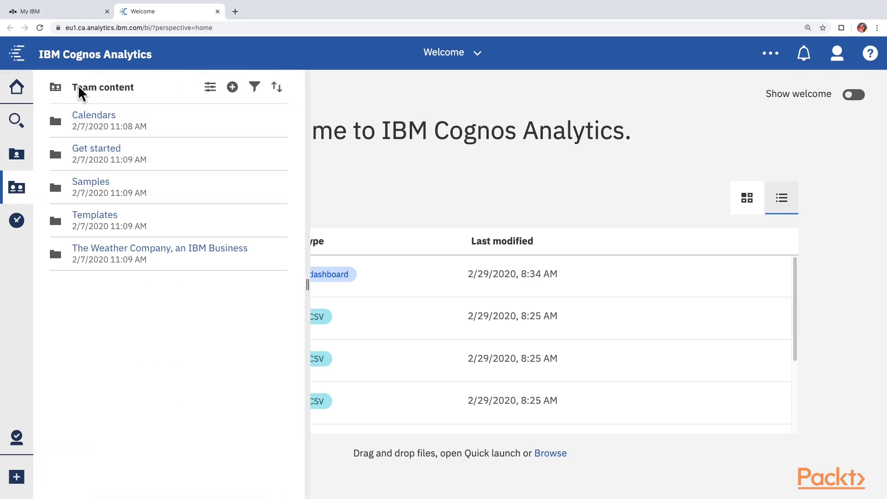
{"action": "mouse_move", "coordinate": [101, 105]}
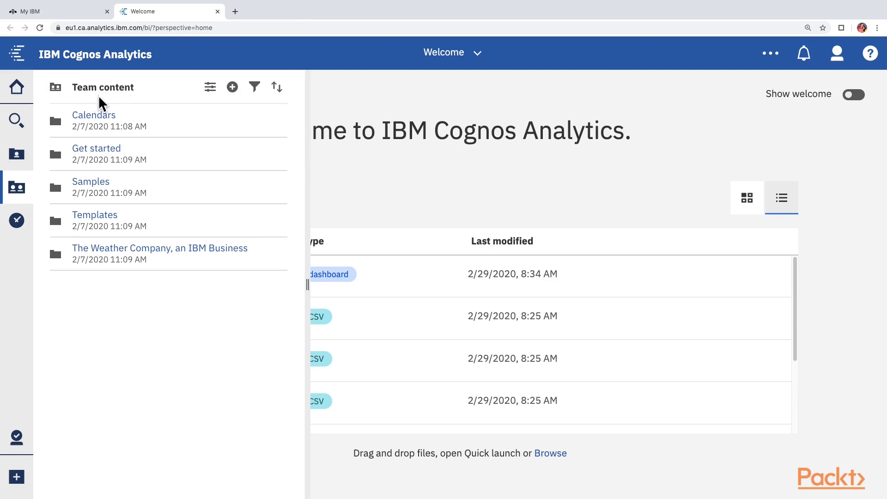
{"action": "mouse_move", "coordinate": [94, 299]}
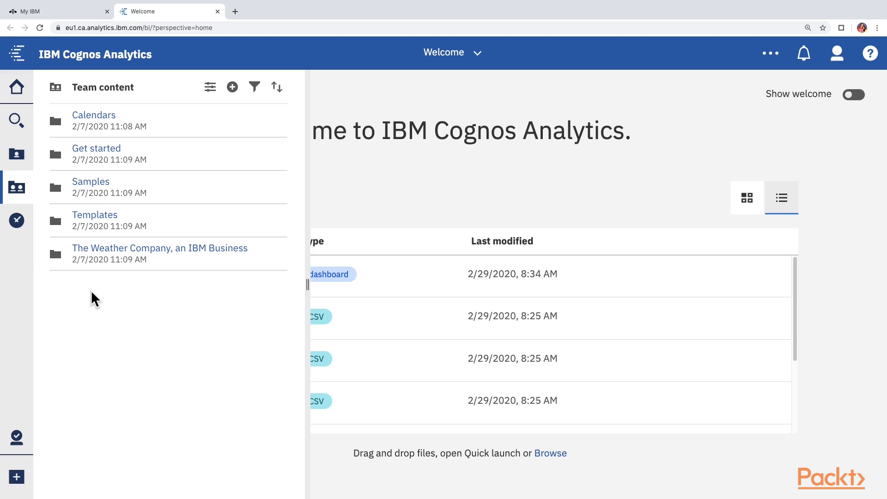
{"action": "mouse_move", "coordinate": [95, 220]}
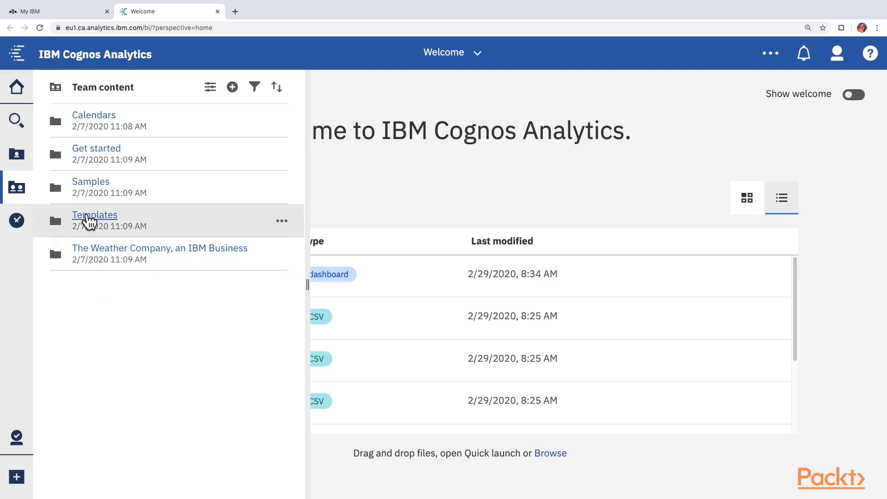
{"action": "mouse_move", "coordinate": [94, 119]}
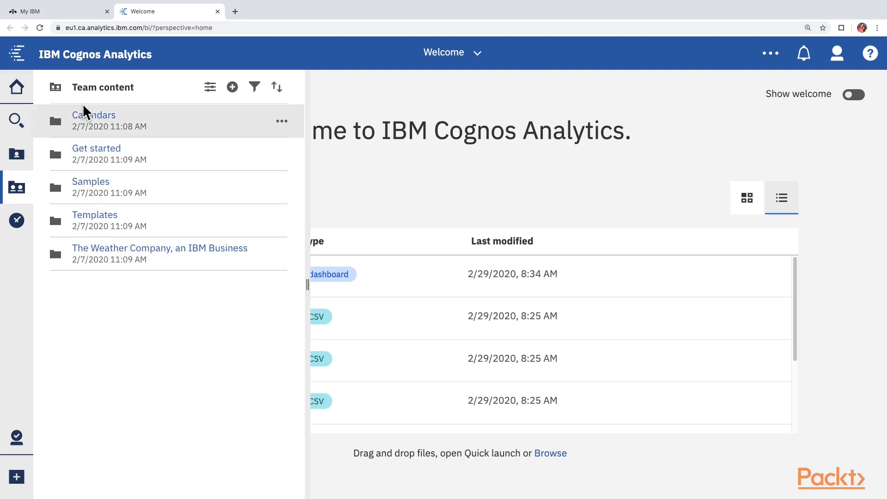
{"action": "mouse_move", "coordinate": [164, 109]}
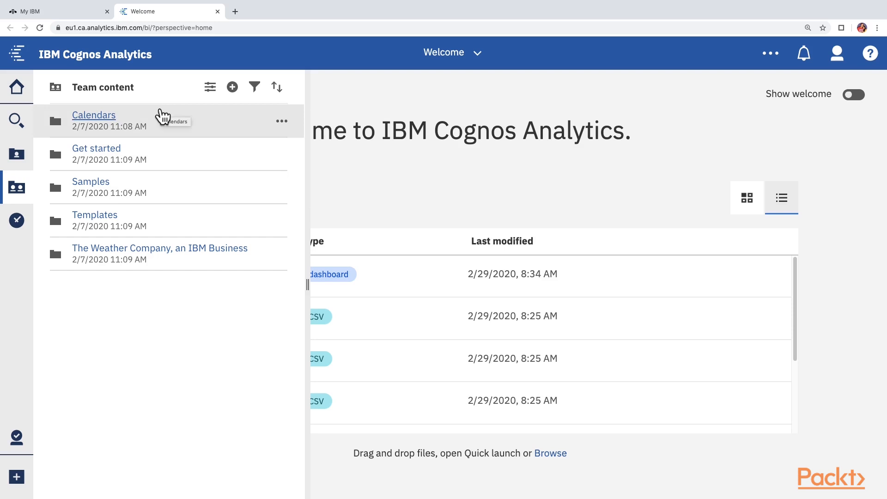
{"action": "mouse_move", "coordinate": [118, 131]}
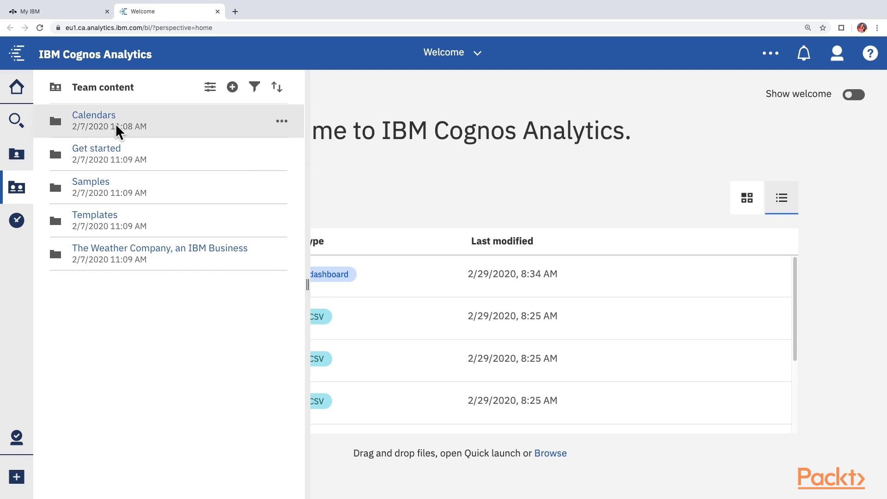
{"action": "mouse_move", "coordinate": [93, 170]}
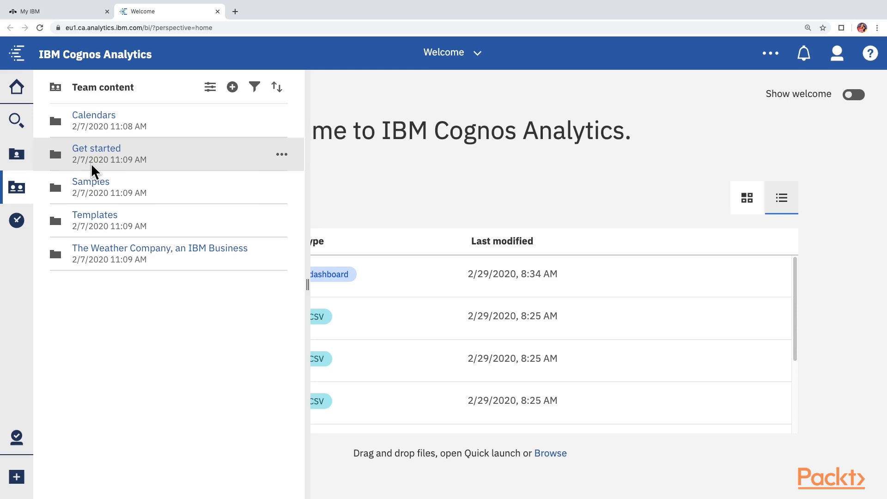
{"action": "mouse_move", "coordinate": [140, 99]}
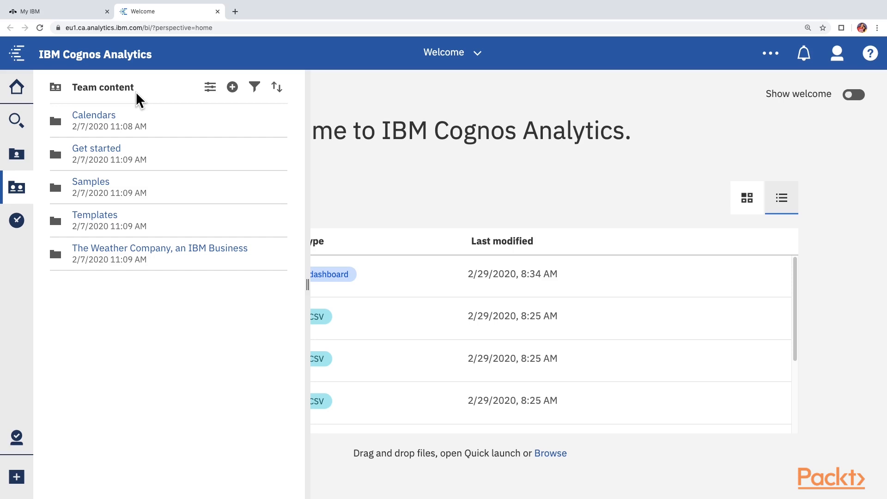
{"action": "mouse_move", "coordinate": [103, 367]}
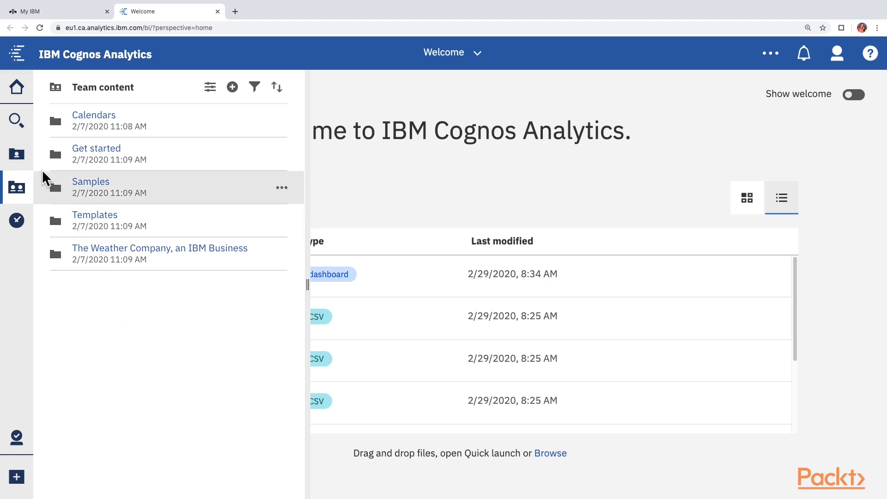
Step: Go from My content to Team content and open the Samples folder
{"action": "left_click", "coordinate": [17, 154]}
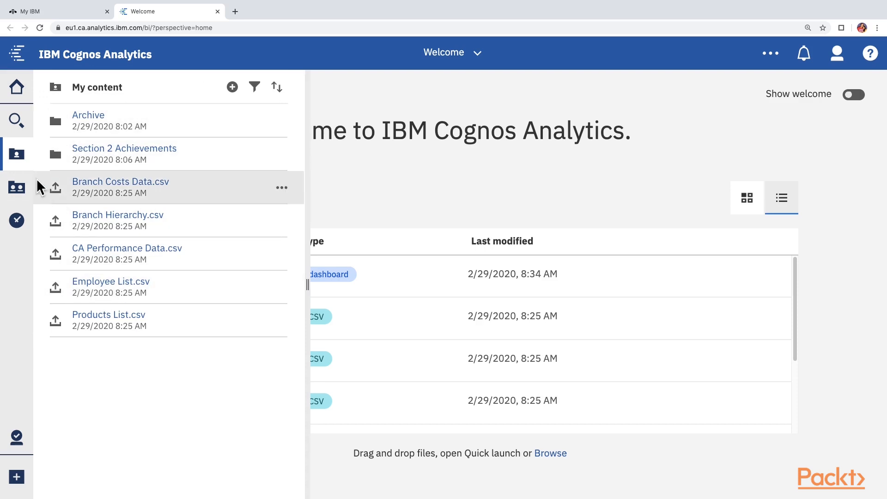
{"action": "mouse_move", "coordinate": [17, 187]}
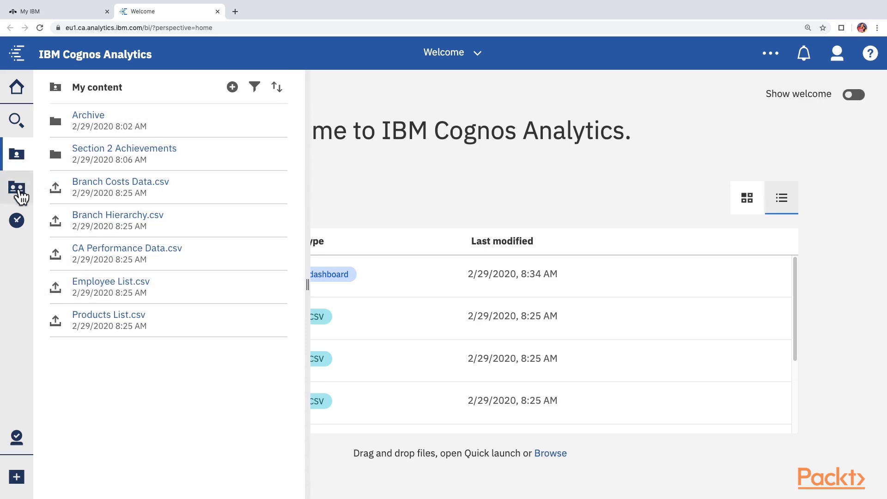
{"action": "left_click", "coordinate": [17, 190]}
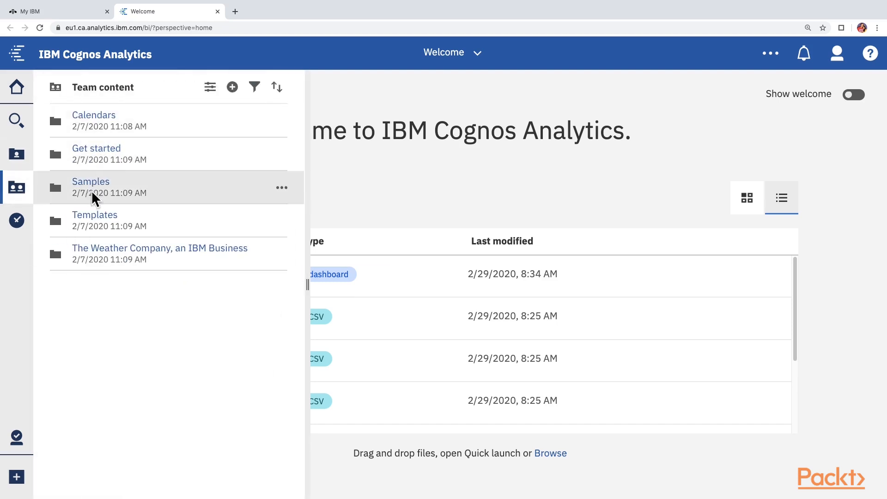
{"action": "left_click", "coordinate": [90, 181]}
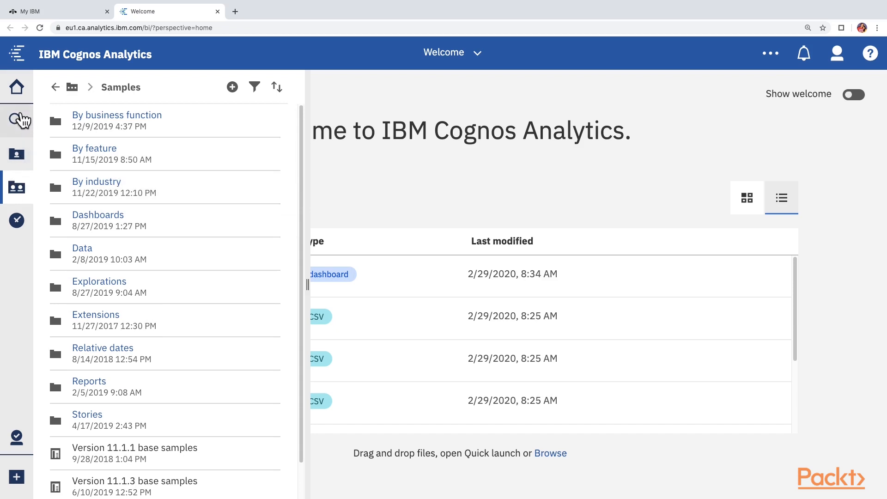
Step: Open the Search panel and place the cursor in 'Search all your data'
{"action": "left_click", "coordinate": [16, 119]}
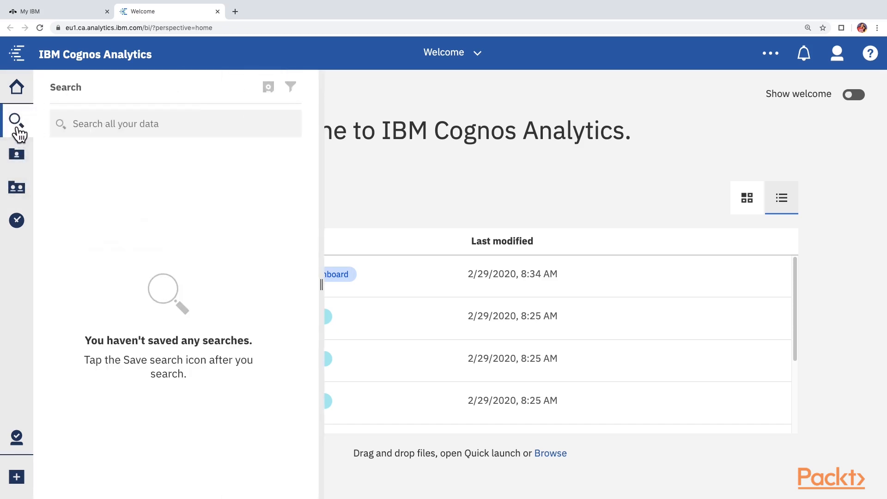
{"action": "mouse_move", "coordinate": [17, 121]}
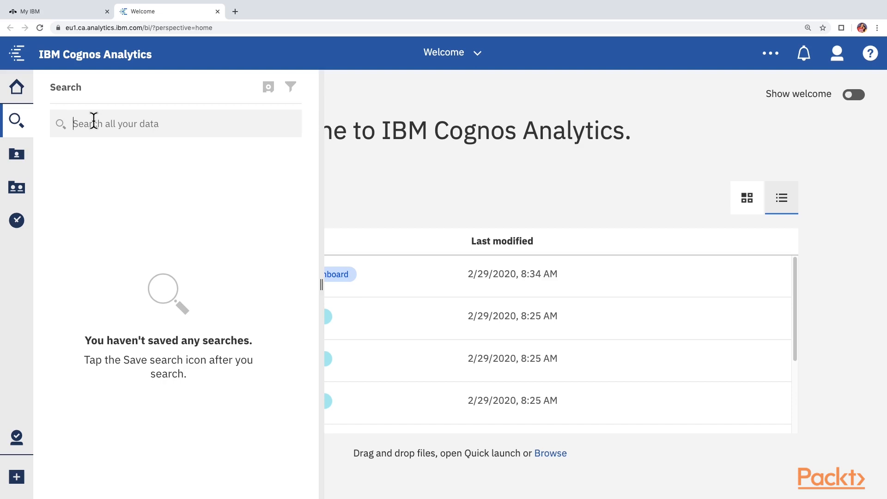
{"action": "mouse_move", "coordinate": [60, 188]}
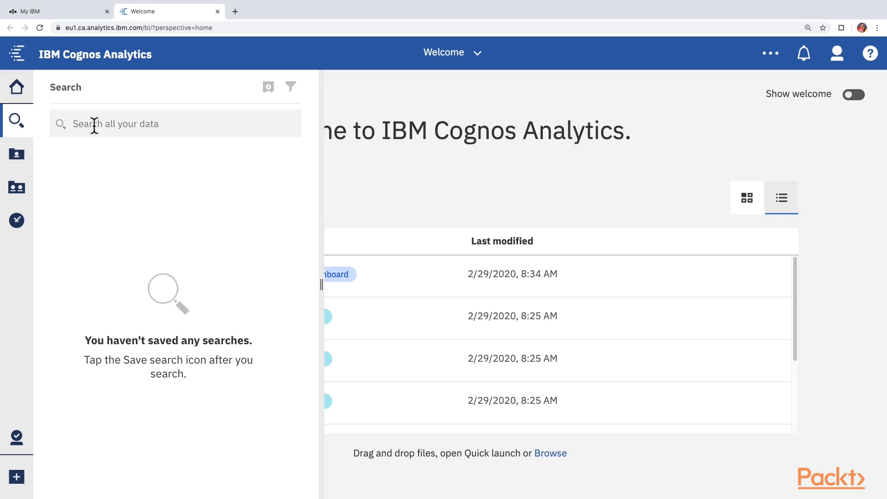
{"action": "left_click", "coordinate": [170, 123]}
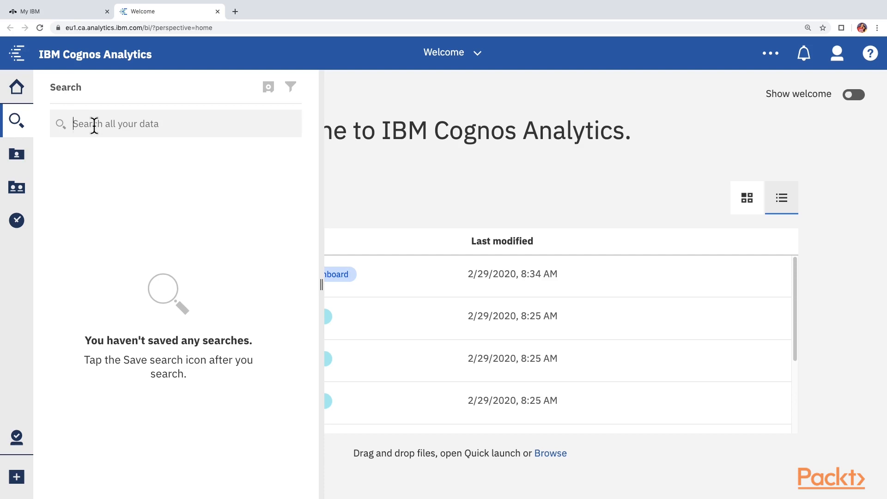
Step: Search for 'Sales', returning six items including Sales_Staff.xlsx
{"action": "type", "text": "S"}
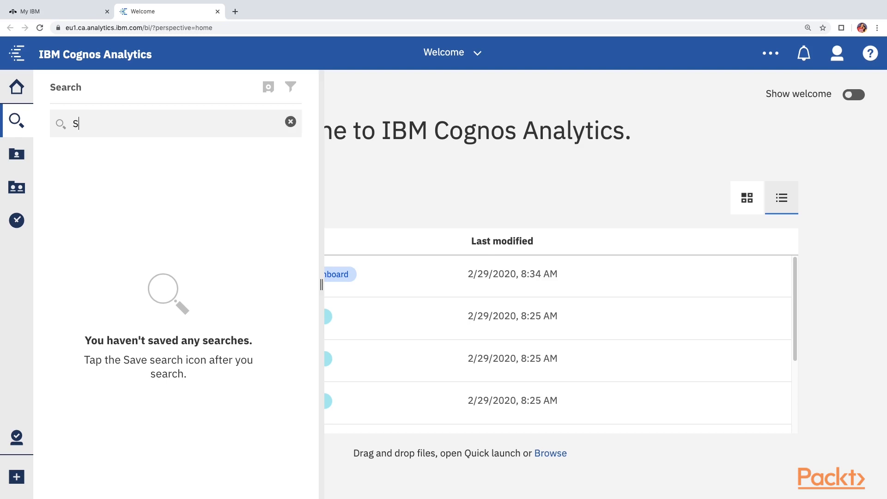
{"action": "type", "text": "ales"}
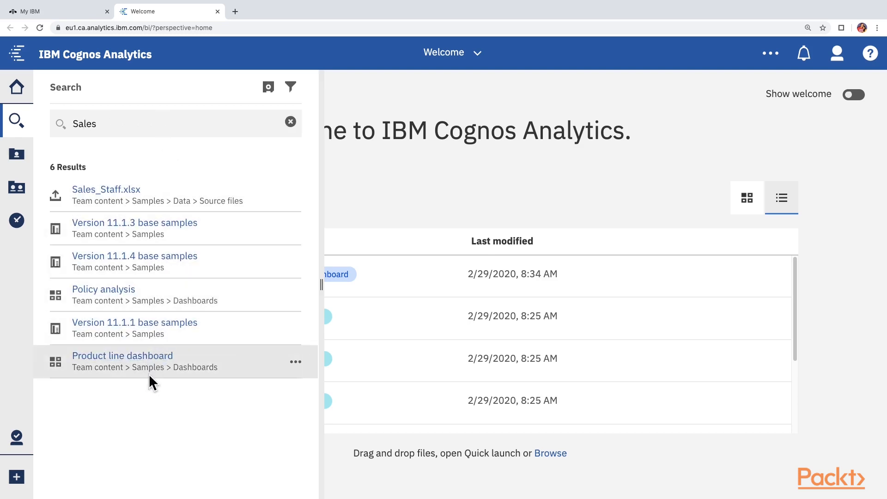
{"action": "mouse_move", "coordinate": [131, 378]}
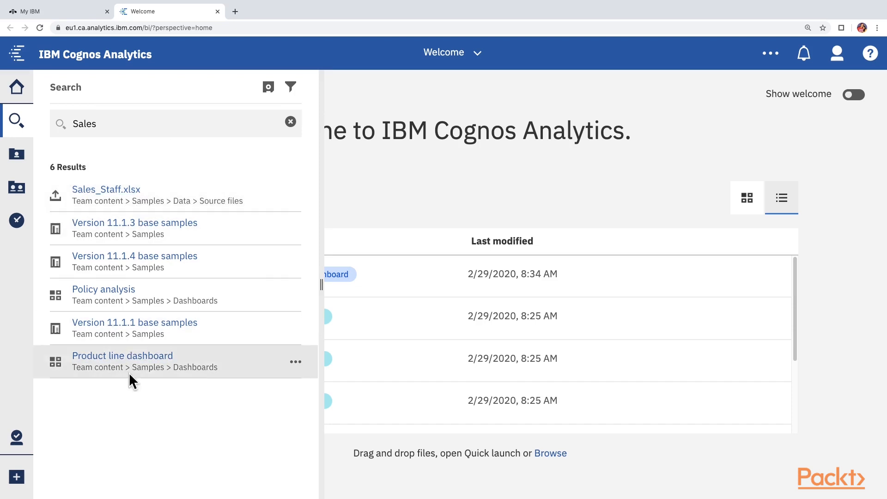
{"action": "mouse_move", "coordinate": [96, 331]}
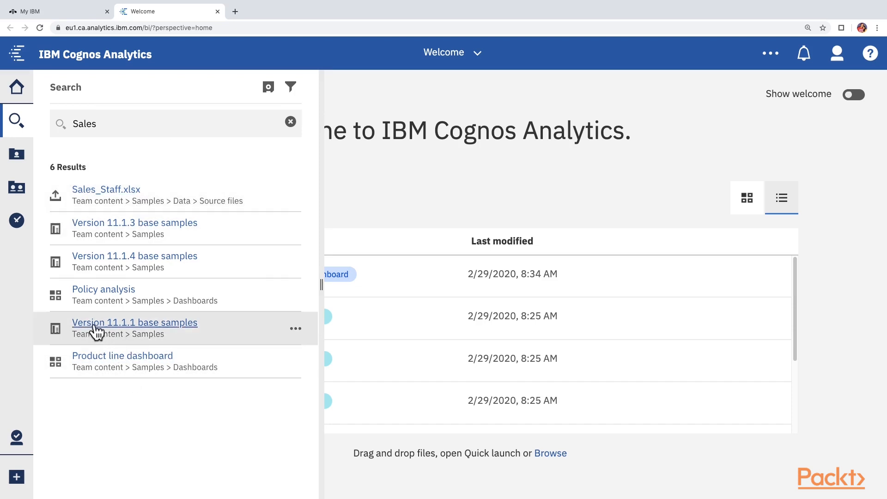
{"action": "mouse_move", "coordinate": [119, 291]}
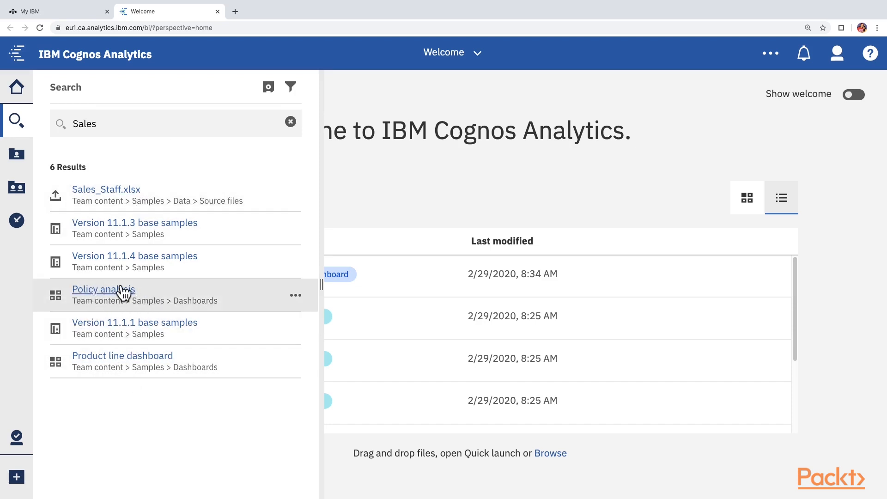
{"action": "mouse_move", "coordinate": [134, 296]}
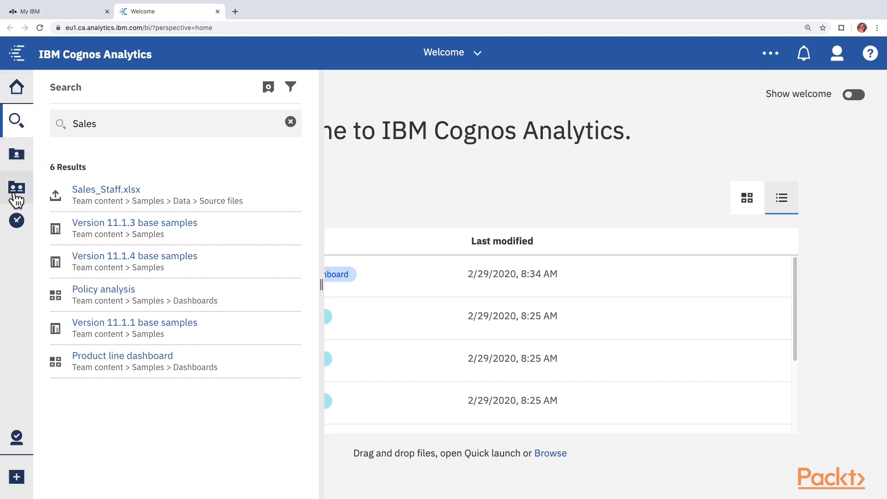
{"action": "mouse_move", "coordinate": [16, 154]}
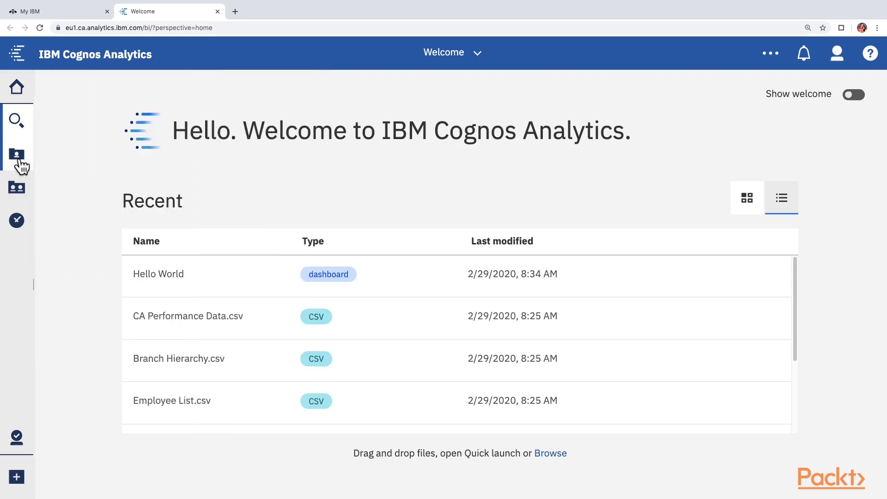
Step: Reopen My content and show the actions menu for Branch Costs Data.csv
{"action": "left_click", "coordinate": [17, 153]}
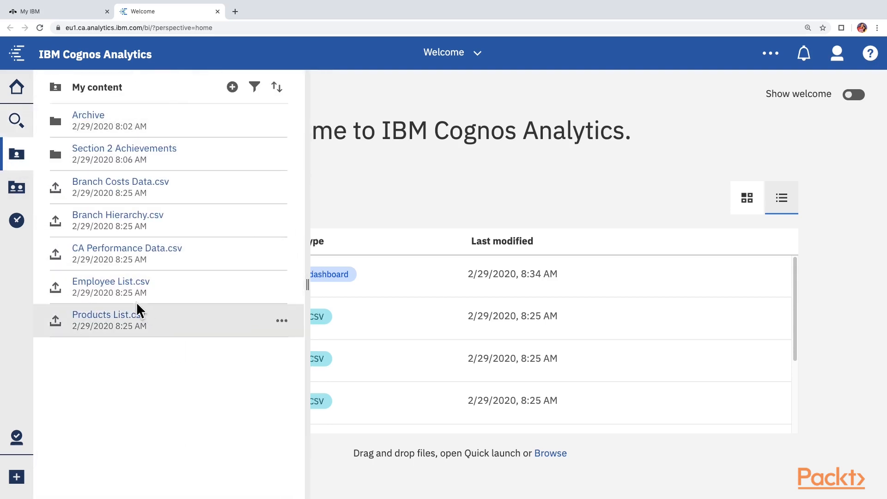
{"action": "mouse_move", "coordinate": [113, 192]}
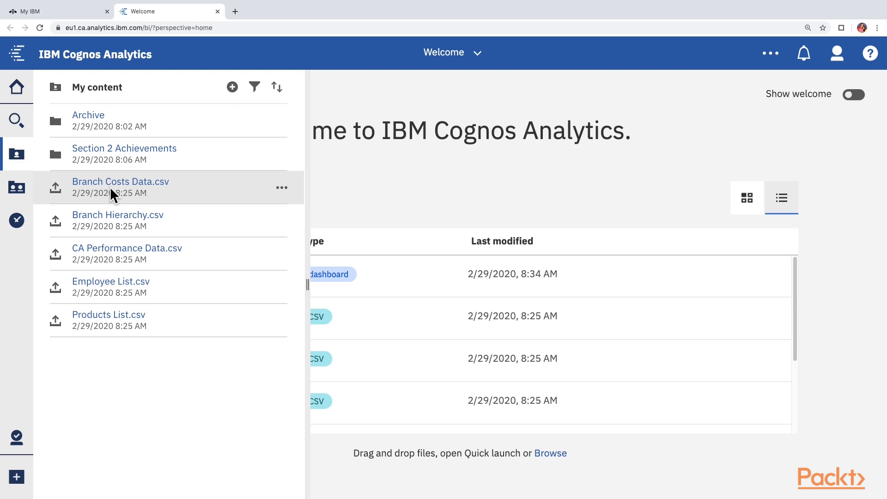
{"action": "mouse_move", "coordinate": [120, 181]}
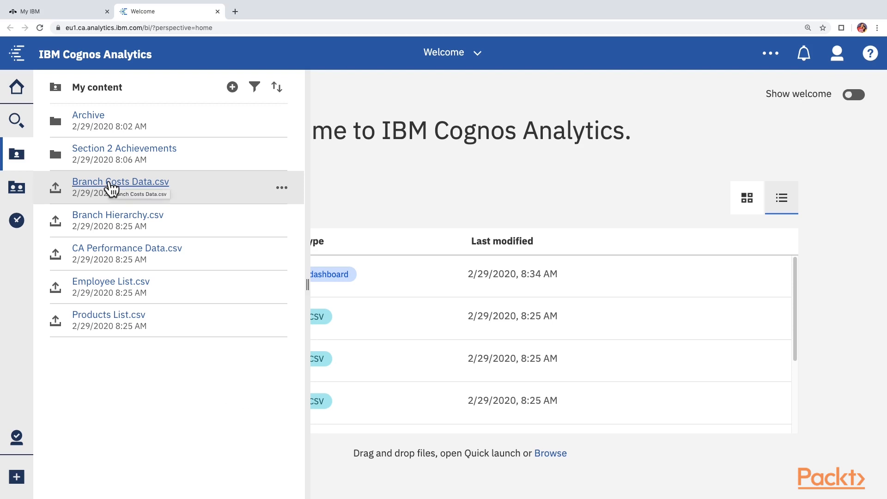
{"action": "mouse_move", "coordinate": [269, 185]}
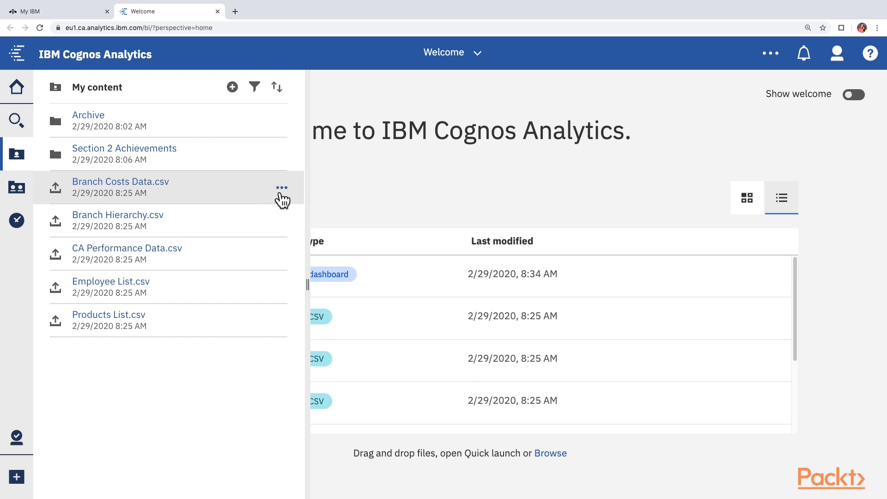
{"action": "left_click", "coordinate": [281, 188]}
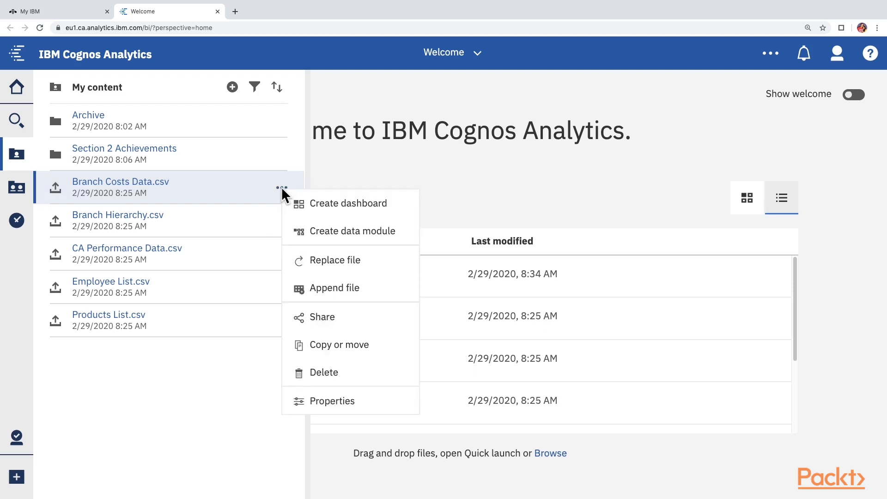
{"action": "mouse_move", "coordinate": [323, 372]}
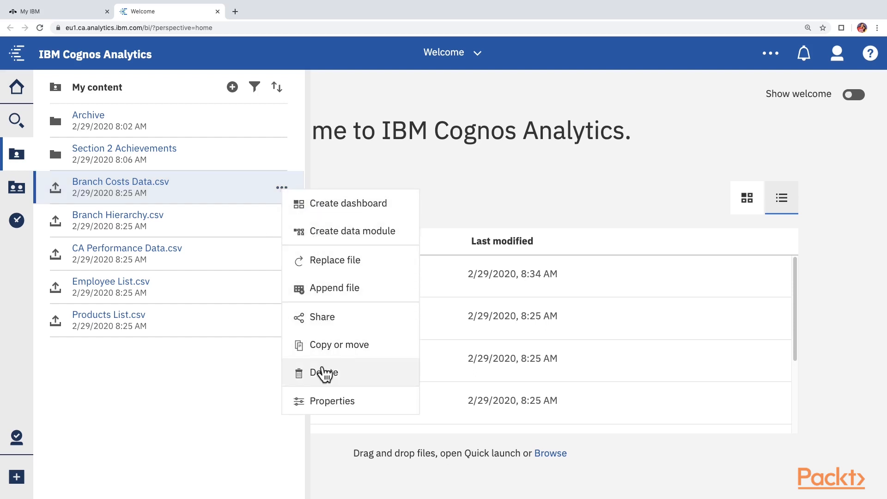
{"action": "mouse_move", "coordinate": [283, 160]}
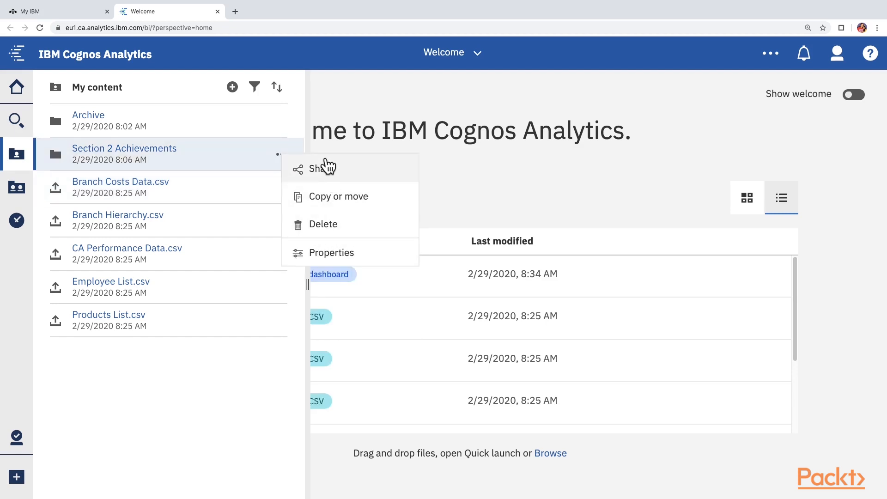
{"action": "mouse_move", "coordinate": [258, 192]}
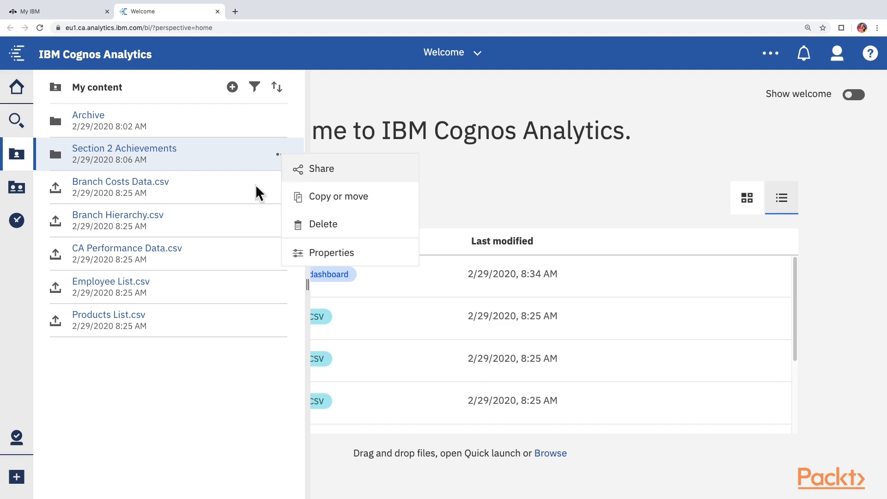
Step: Open the Archive folder and show the actions menu for Branch Hierarchy.csv
{"action": "left_click", "coordinate": [88, 115]}
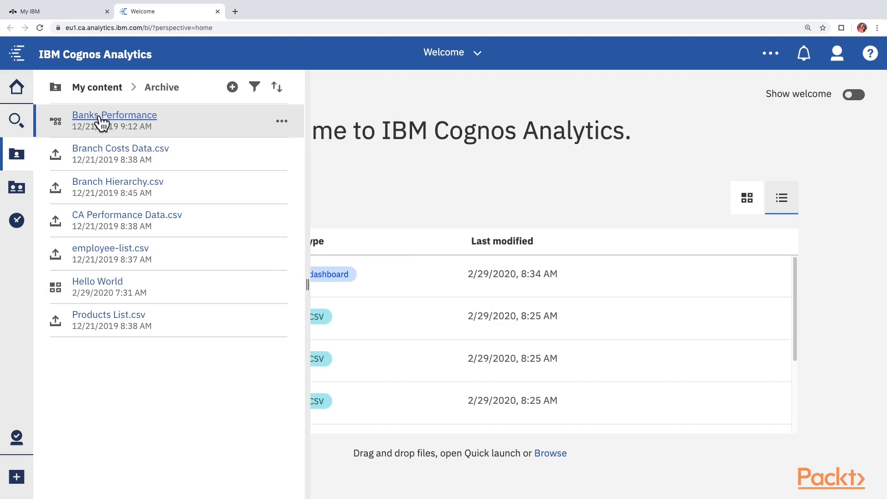
{"action": "mouse_move", "coordinate": [114, 119]}
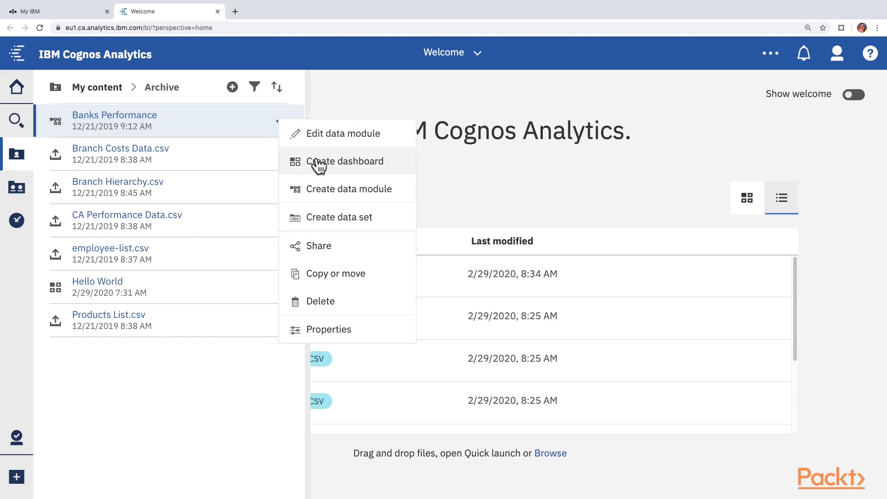
{"action": "mouse_move", "coordinate": [118, 187]}
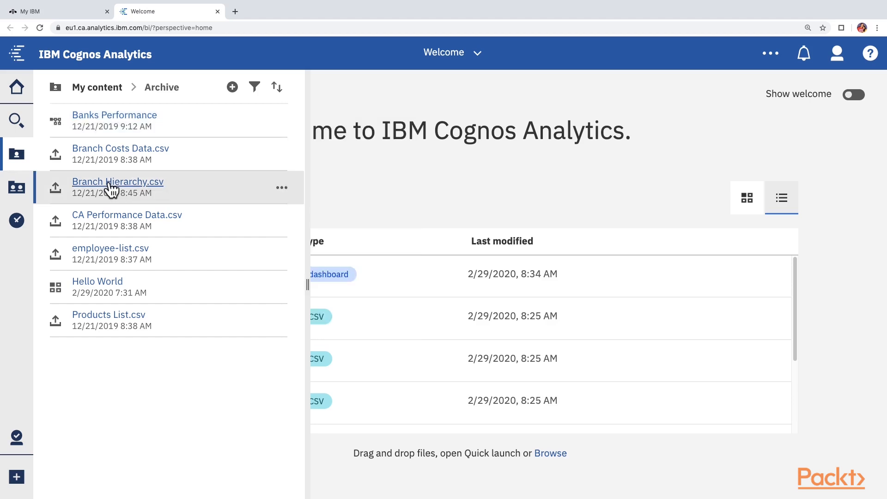
{"action": "left_click", "coordinate": [281, 187]}
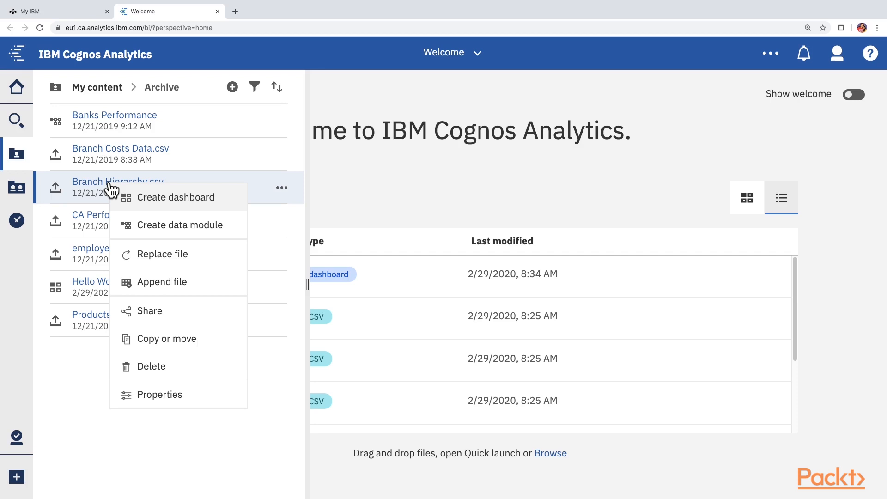
{"action": "mouse_move", "coordinate": [165, 241]}
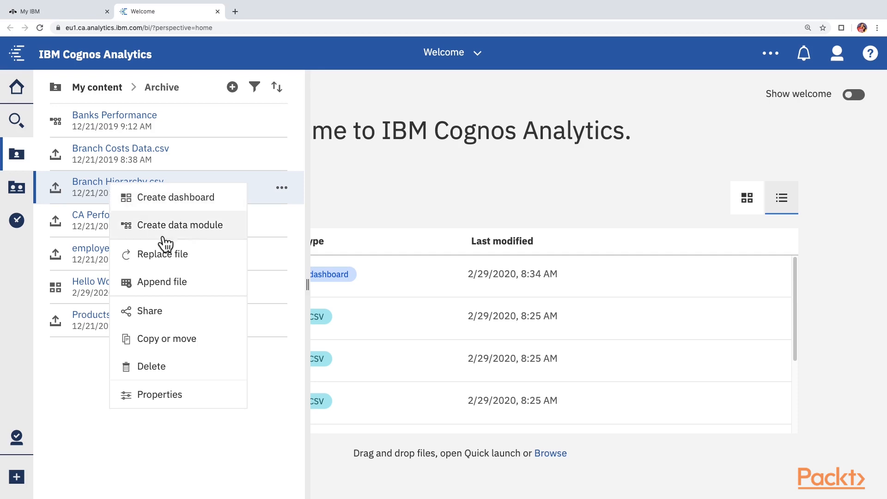
{"action": "mouse_move", "coordinate": [154, 345]}
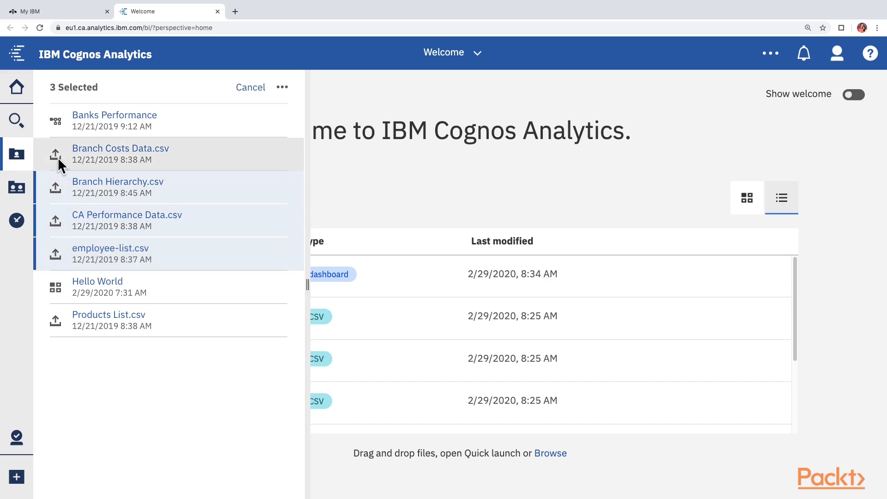
Step: Add Branch Costs Data.csv to the three selected Archive CSVs, then dismiss the action menu
{"action": "left_click", "coordinate": [117, 187]}
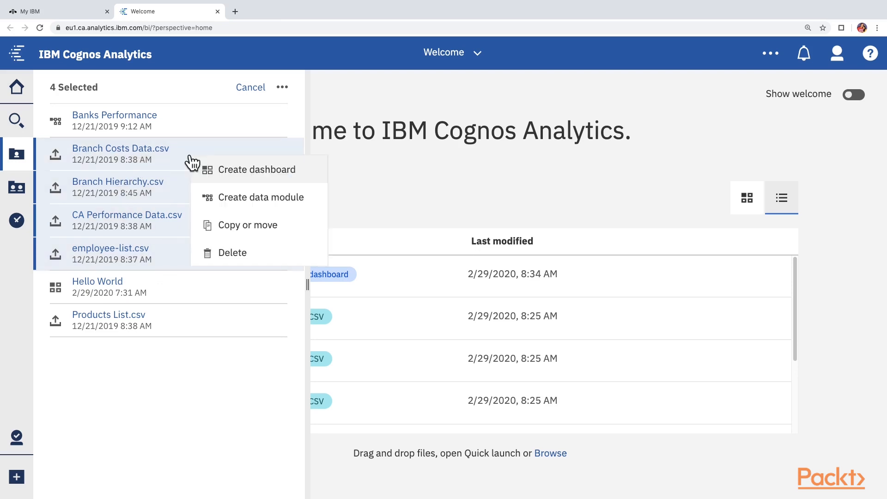
{"action": "mouse_move", "coordinate": [271, 240]}
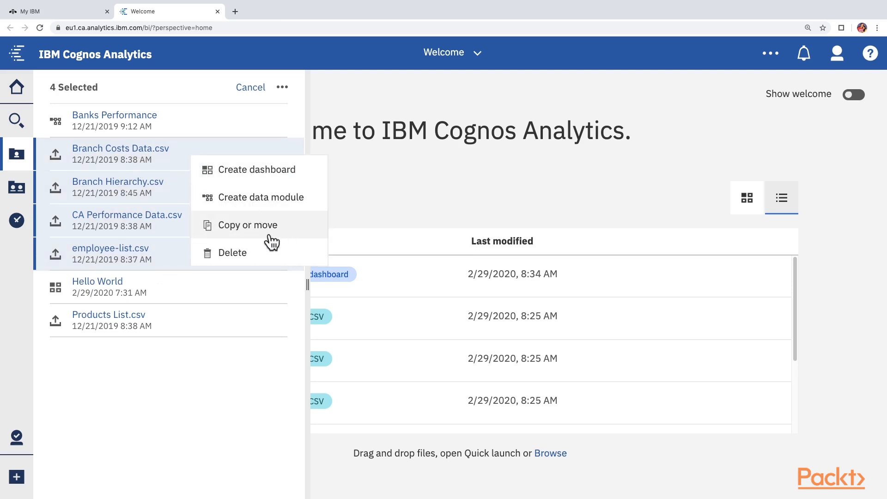
{"action": "mouse_move", "coordinate": [252, 232]}
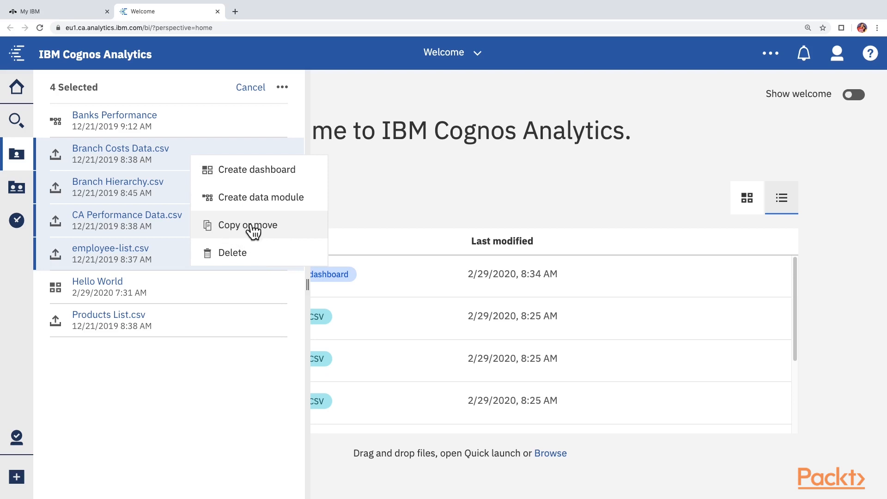
{"action": "mouse_move", "coordinate": [247, 225]}
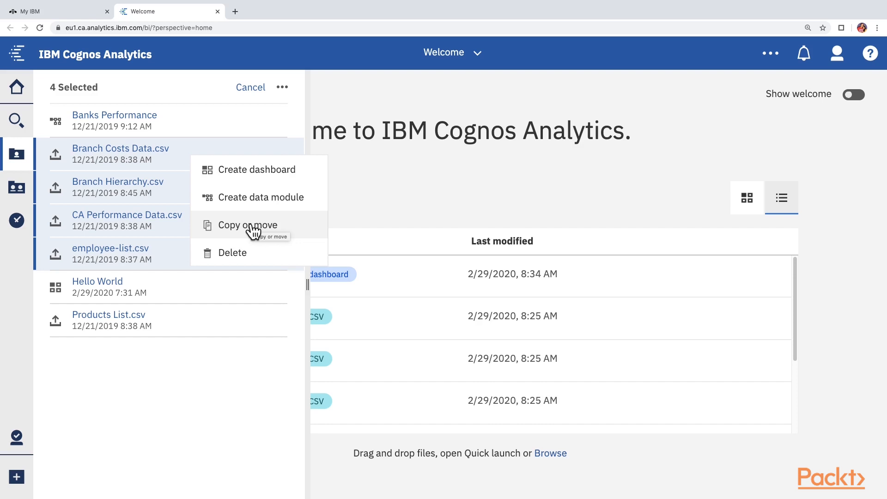
{"action": "left_click", "coordinate": [201, 394]}
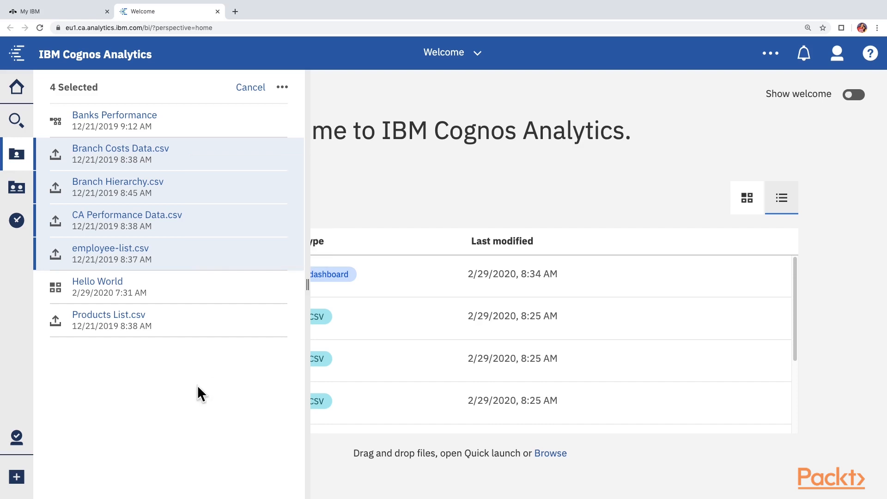
{"action": "mouse_move", "coordinate": [16, 220]}
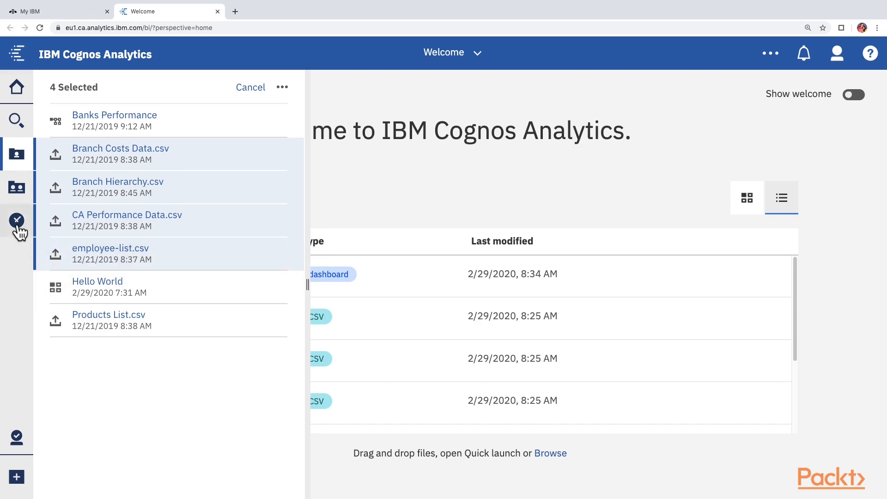
Step: Show the Recently viewed panel listing Hello World, CSV files, Coffee sales and Banks Performance
{"action": "left_click", "coordinate": [250, 87]}
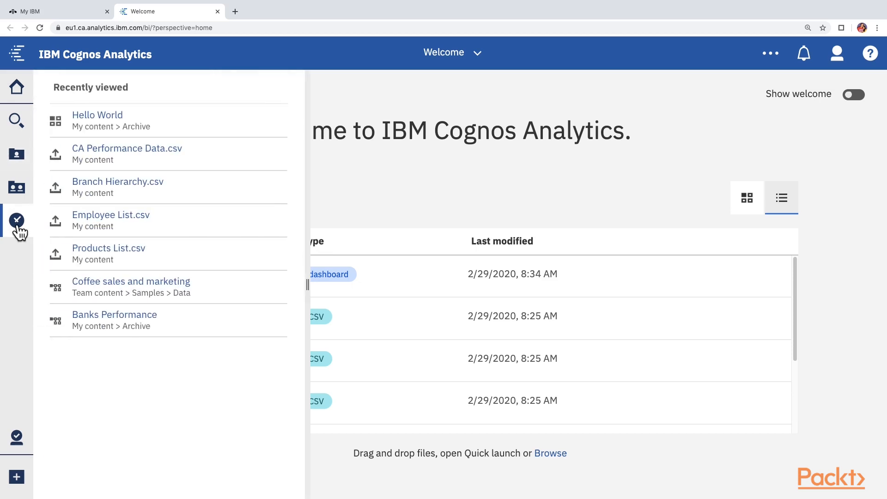
{"action": "mouse_move", "coordinate": [98, 119]}
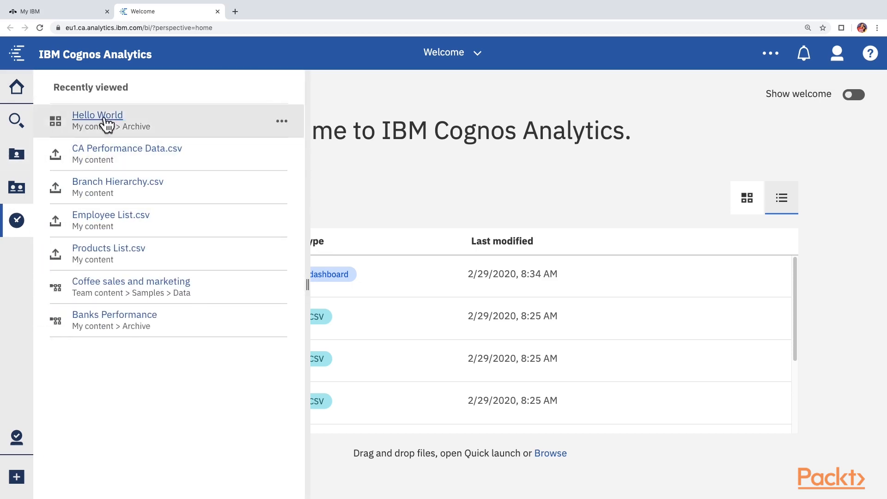
{"action": "mouse_move", "coordinate": [114, 321]}
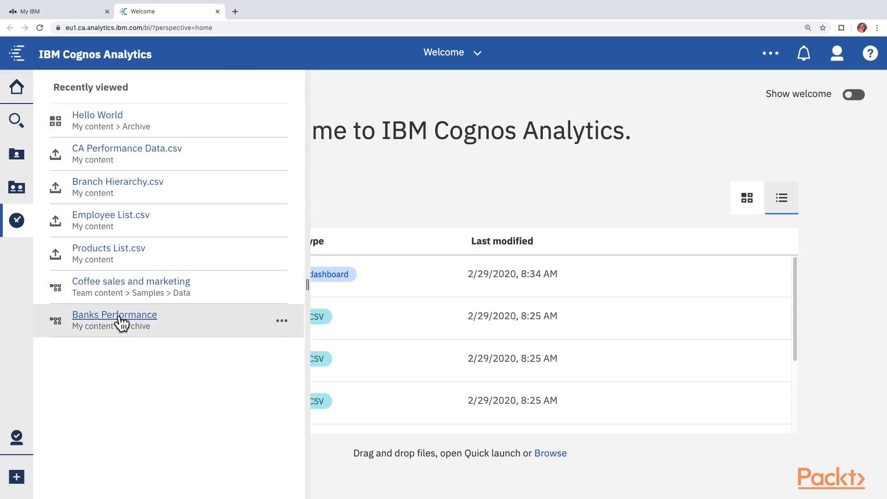
{"action": "mouse_move", "coordinate": [115, 315]}
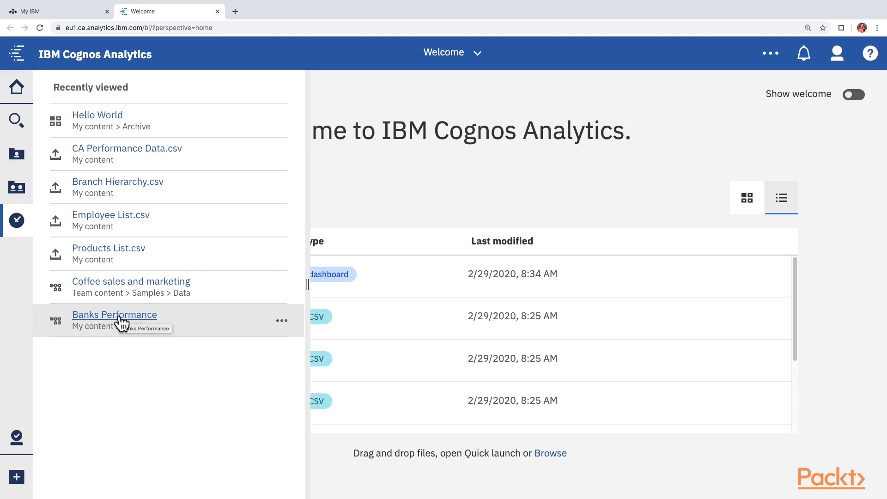
{"action": "mouse_move", "coordinate": [441, 188]}
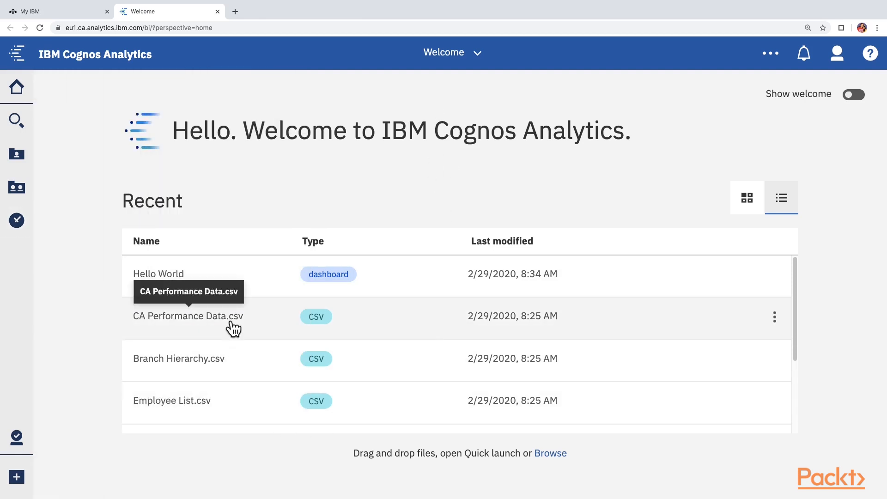
{"action": "mouse_move", "coordinate": [17, 220]}
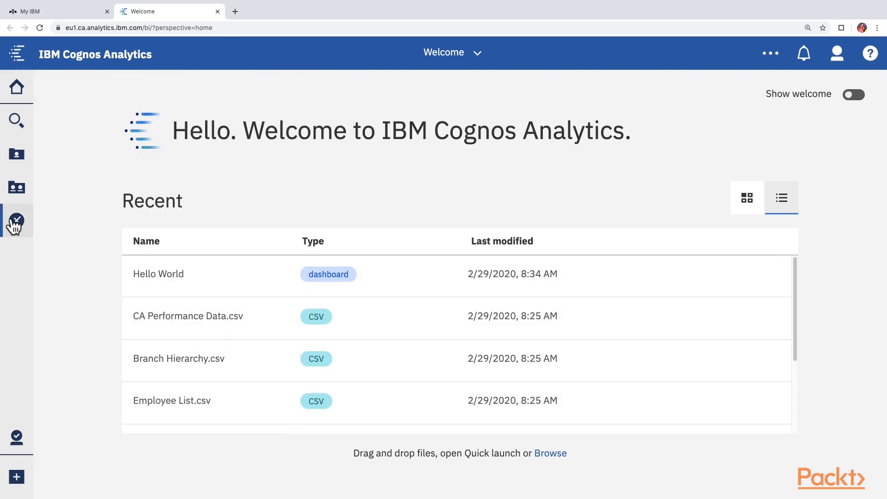
{"action": "left_click", "coordinate": [15, 221]}
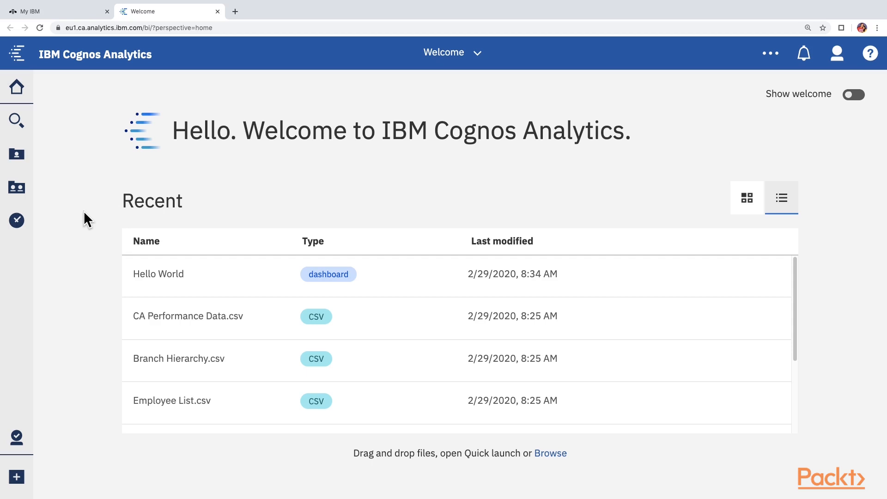
{"action": "mouse_move", "coordinate": [17, 88]}
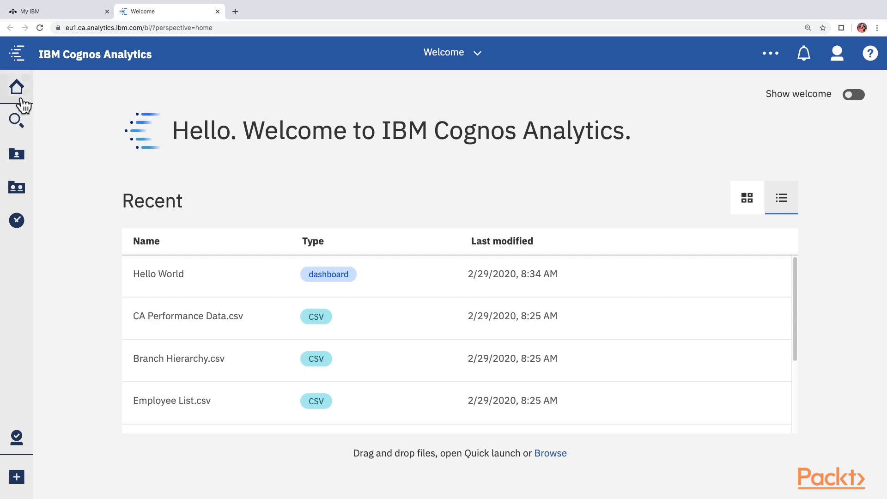
{"action": "mouse_move", "coordinate": [50, 264]}
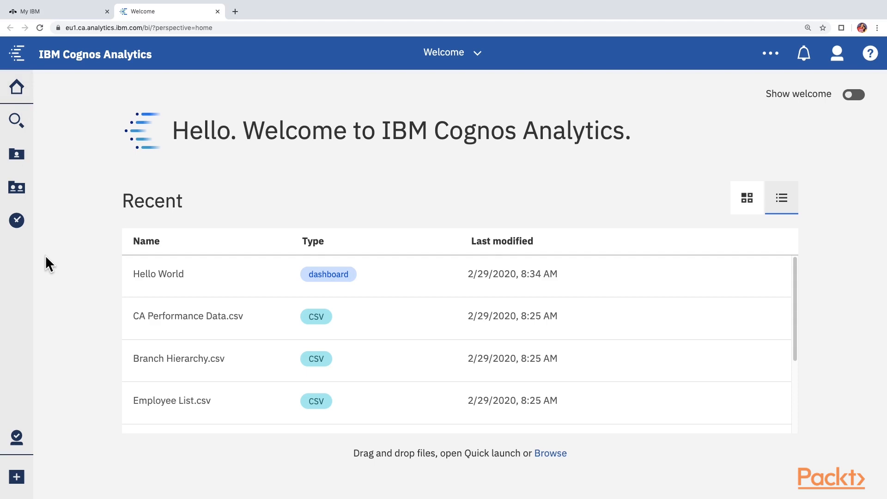
{"action": "mouse_move", "coordinate": [52, 253]}
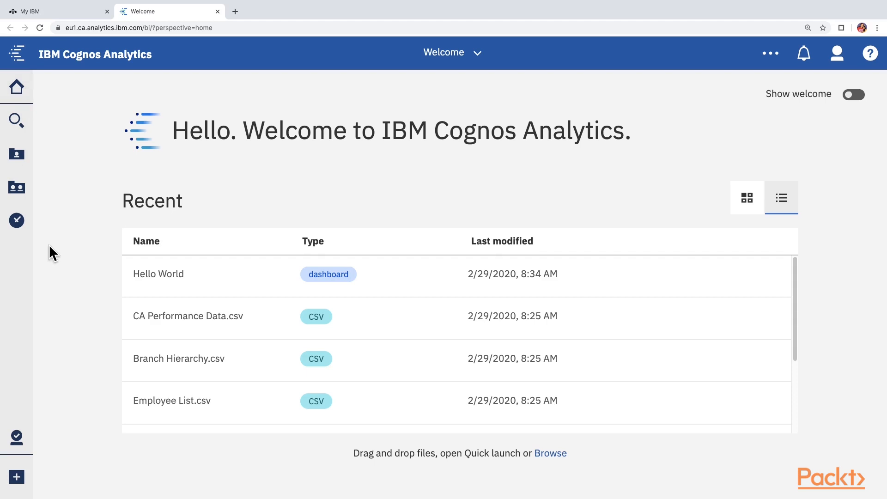
{"action": "mouse_move", "coordinate": [17, 154]}
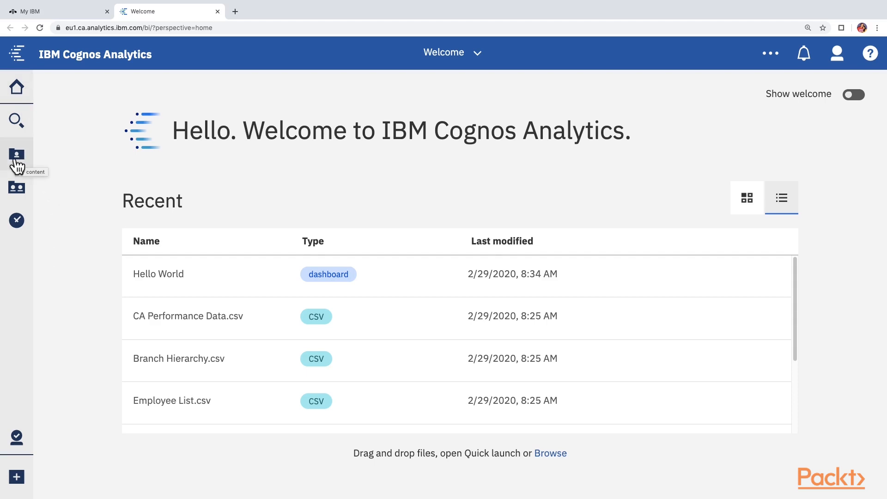
Step: Start a new folder from the New menu in My content
{"action": "left_click", "coordinate": [16, 154]}
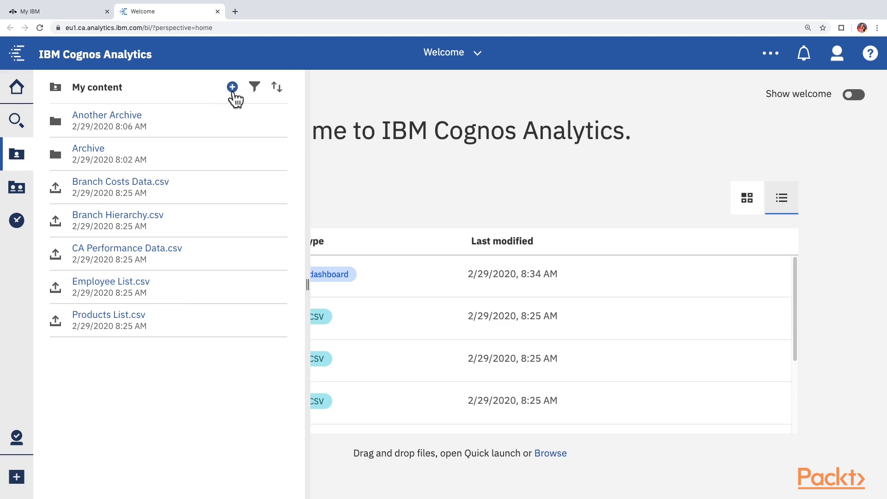
{"action": "left_click", "coordinate": [232, 88]}
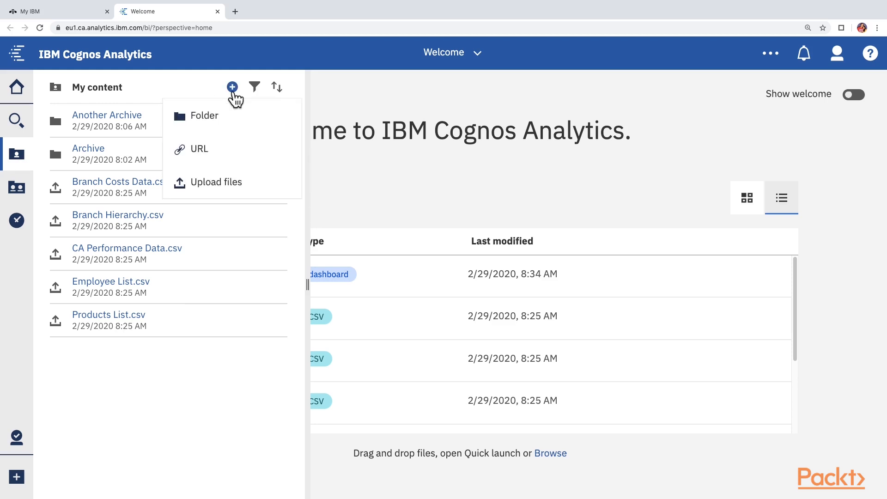
{"action": "mouse_move", "coordinate": [220, 163]}
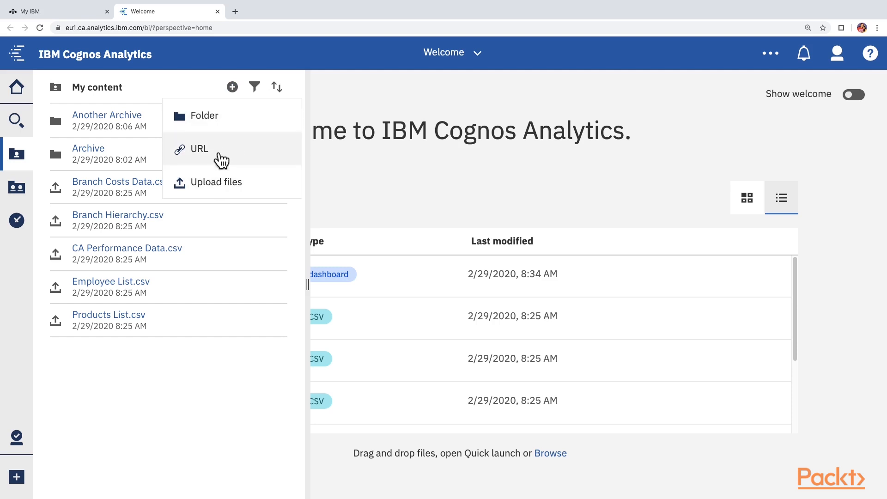
{"action": "mouse_move", "coordinate": [218, 186]}
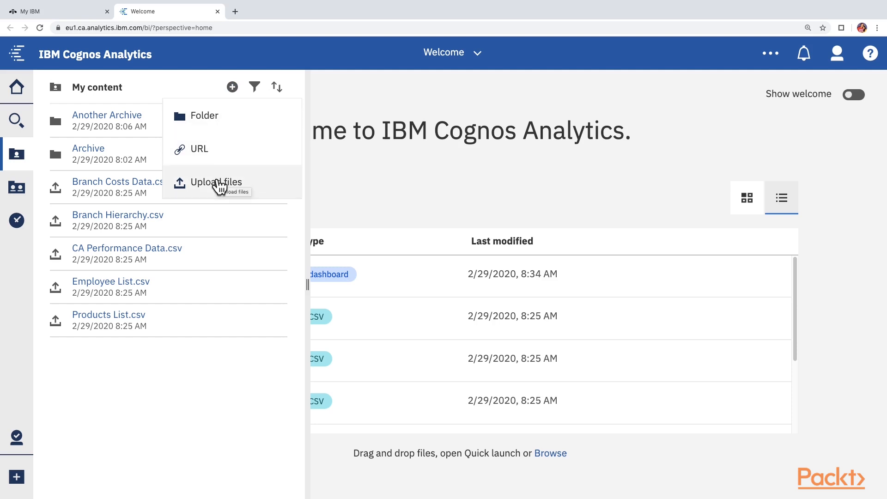
{"action": "left_click", "coordinate": [204, 115]}
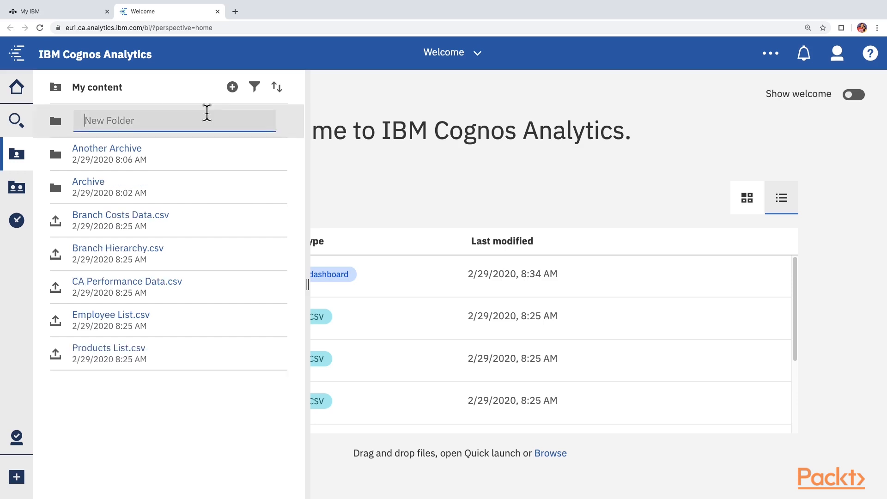
Step: Name the new folder 'Section 2 Achievements' and confirm it
{"action": "type", "text": "Section 2 Ach"}
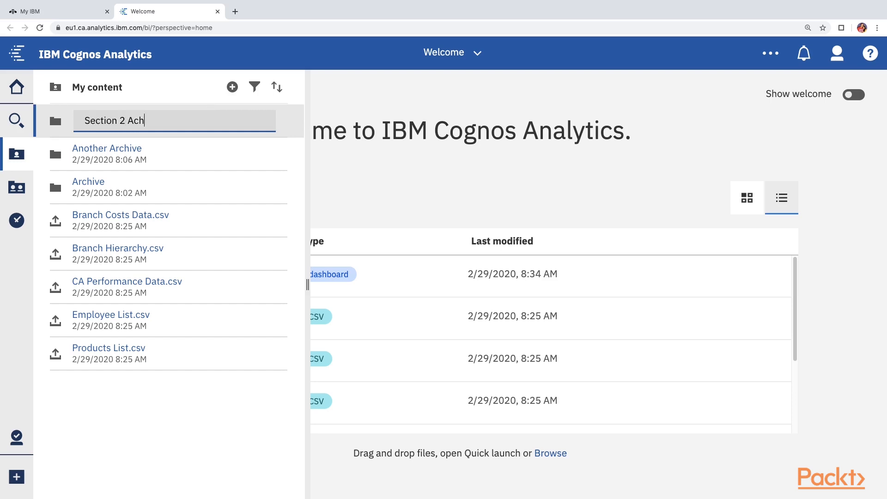
{"action": "type", "text": "ievements"}
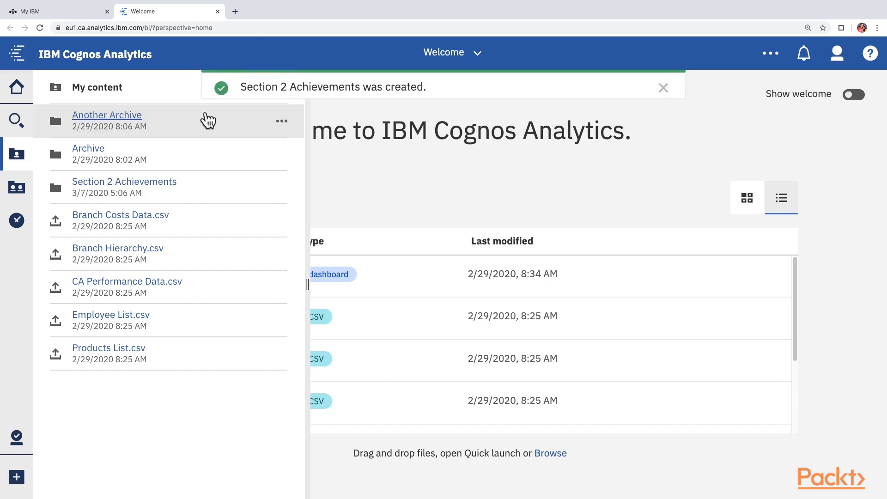
{"action": "mouse_move", "coordinate": [158, 380]}
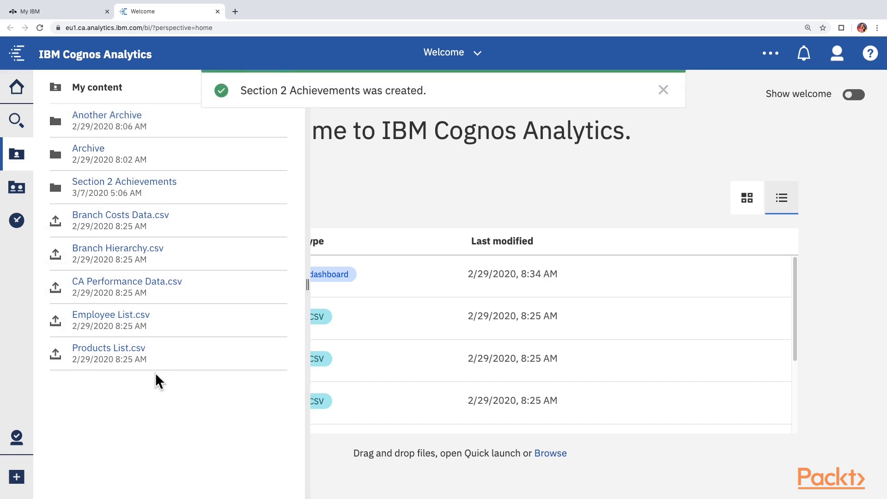
{"action": "left_click", "coordinate": [663, 90]}
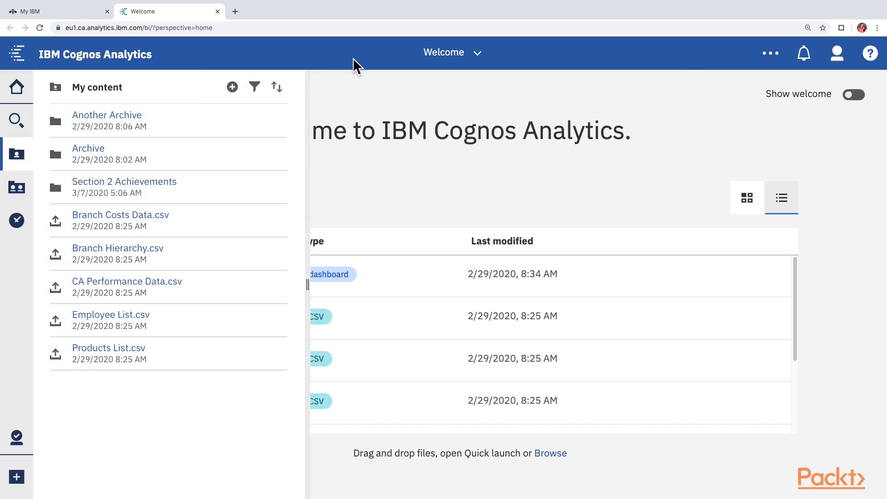
{"action": "mouse_move", "coordinate": [495, 197]}
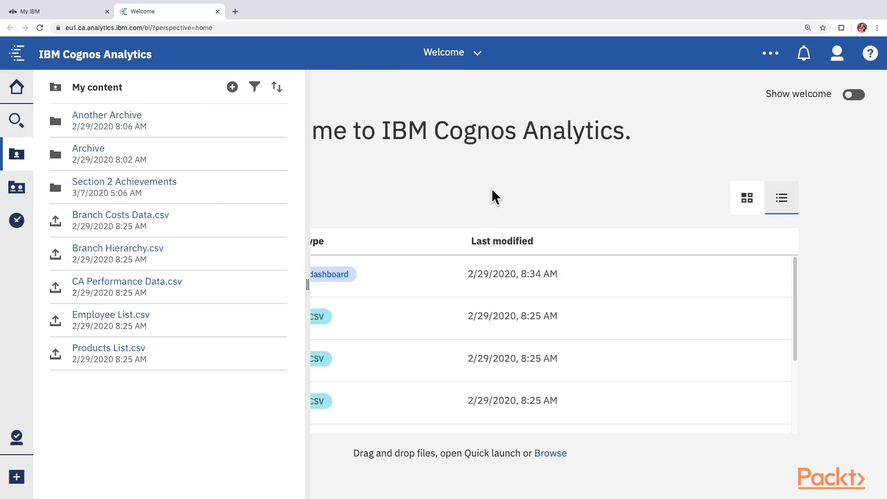